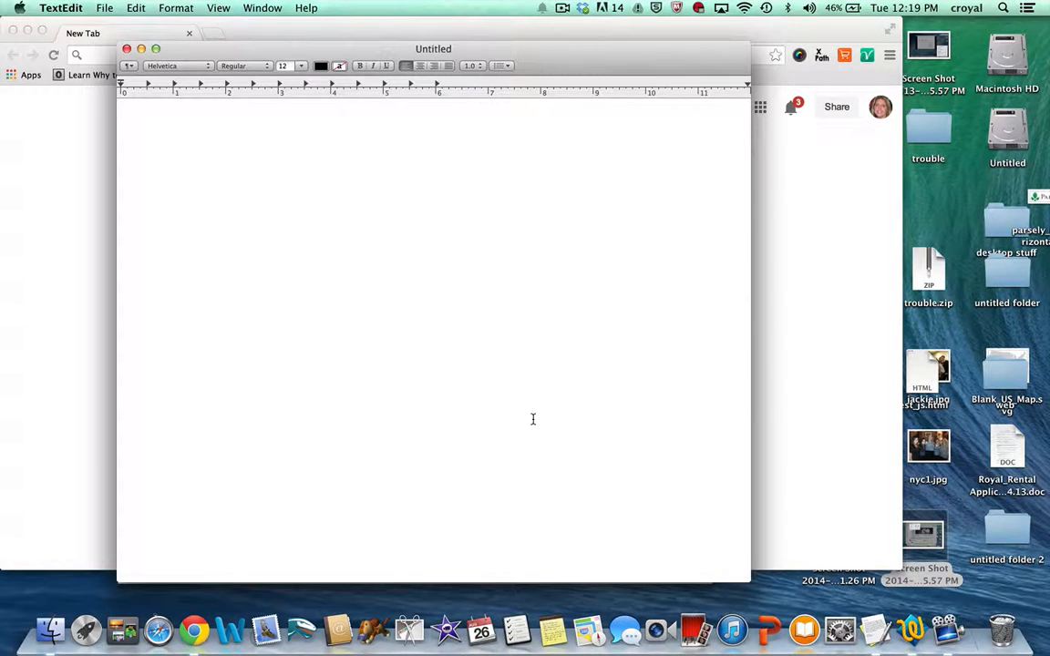
Step: Bring up TextEdit's Preferences after a brief look at the File menu
{"action": "left_click", "coordinate": [106, 7]}
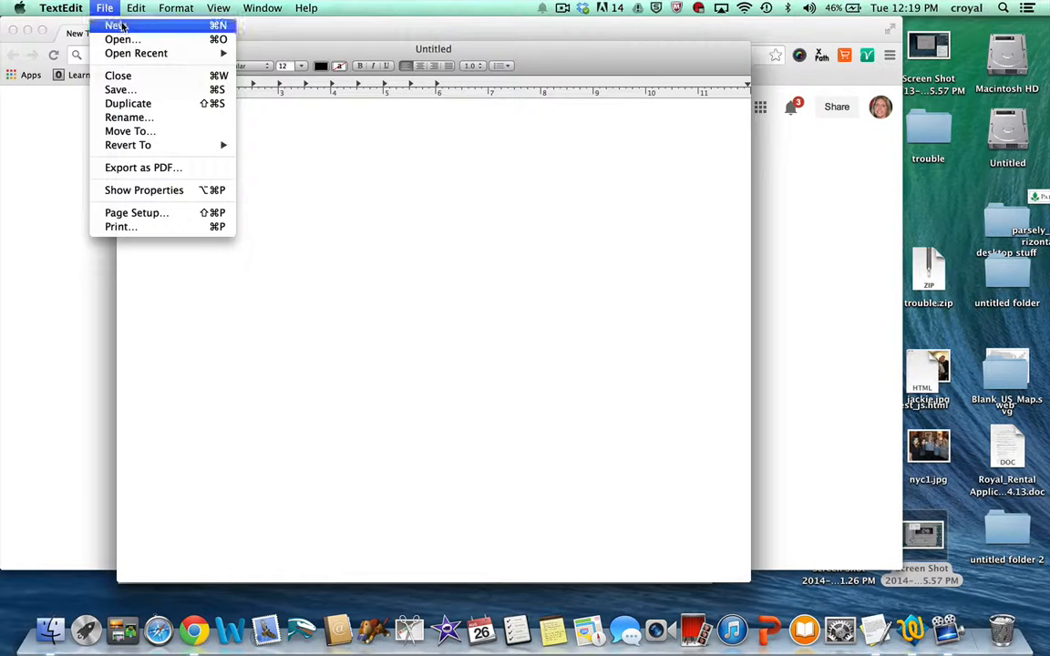
{"action": "left_click", "coordinate": [115, 25]}
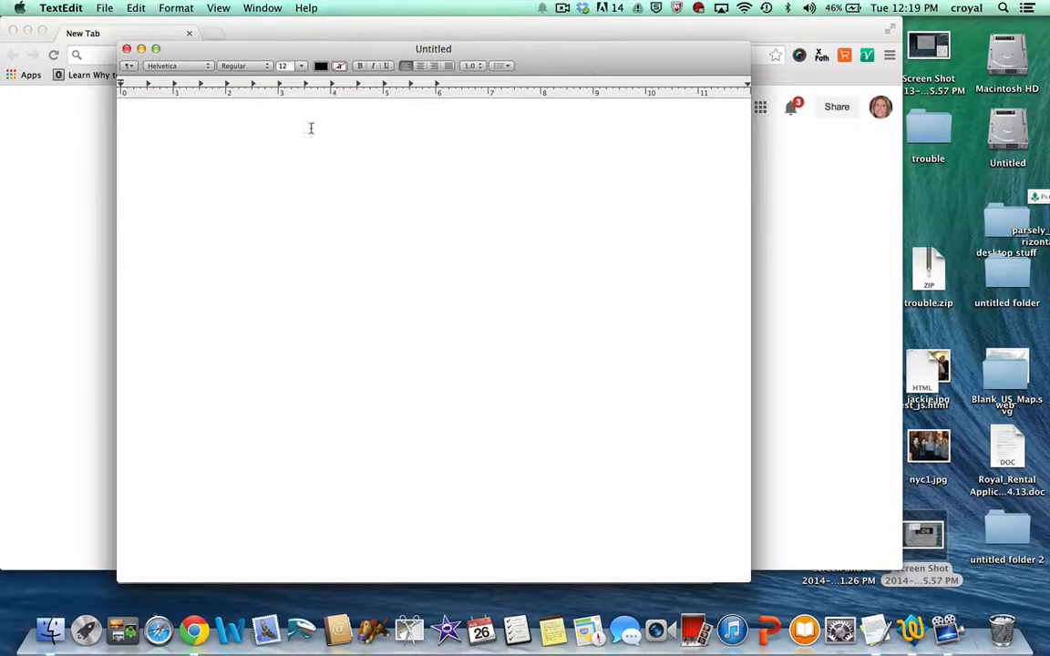
{"action": "mouse_move", "coordinate": [390, 113]}
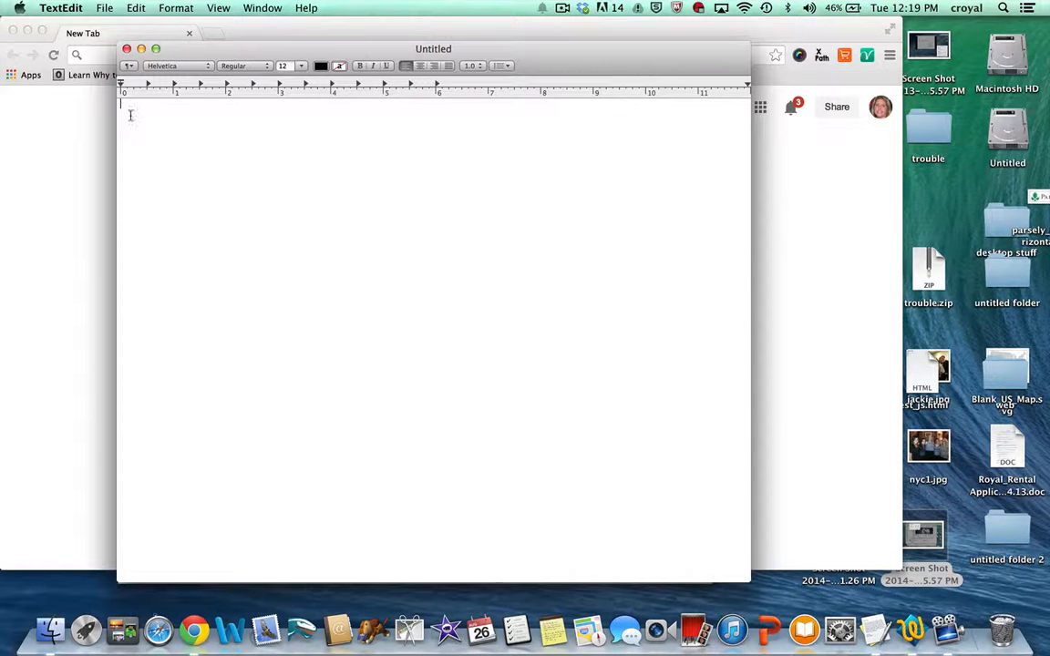
{"action": "mouse_move", "coordinate": [255, 247]}
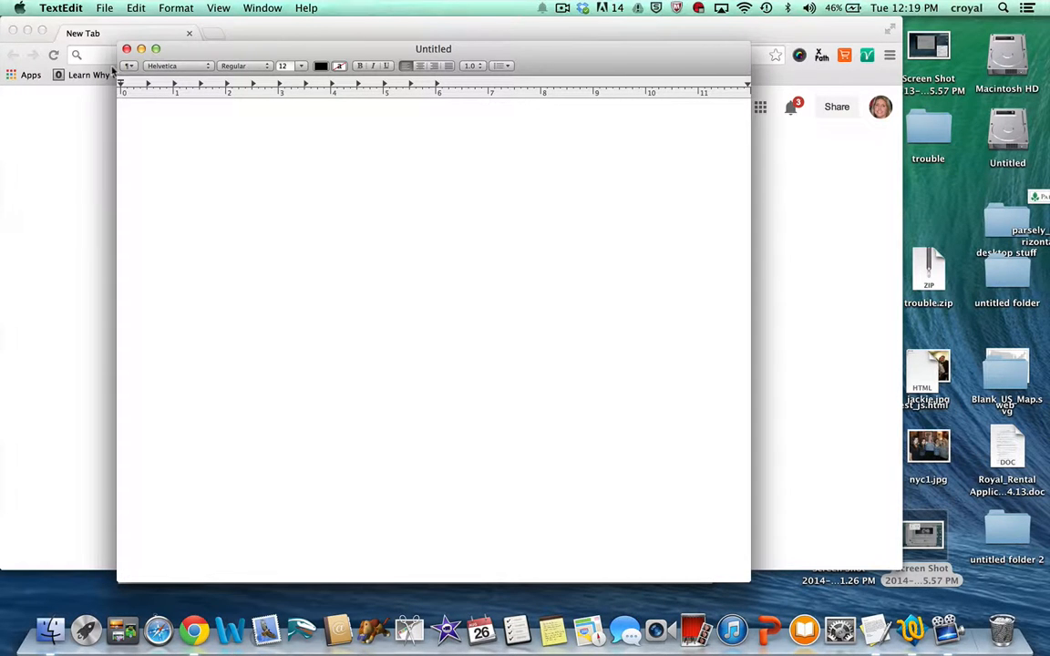
{"action": "left_click", "coordinate": [62, 7]}
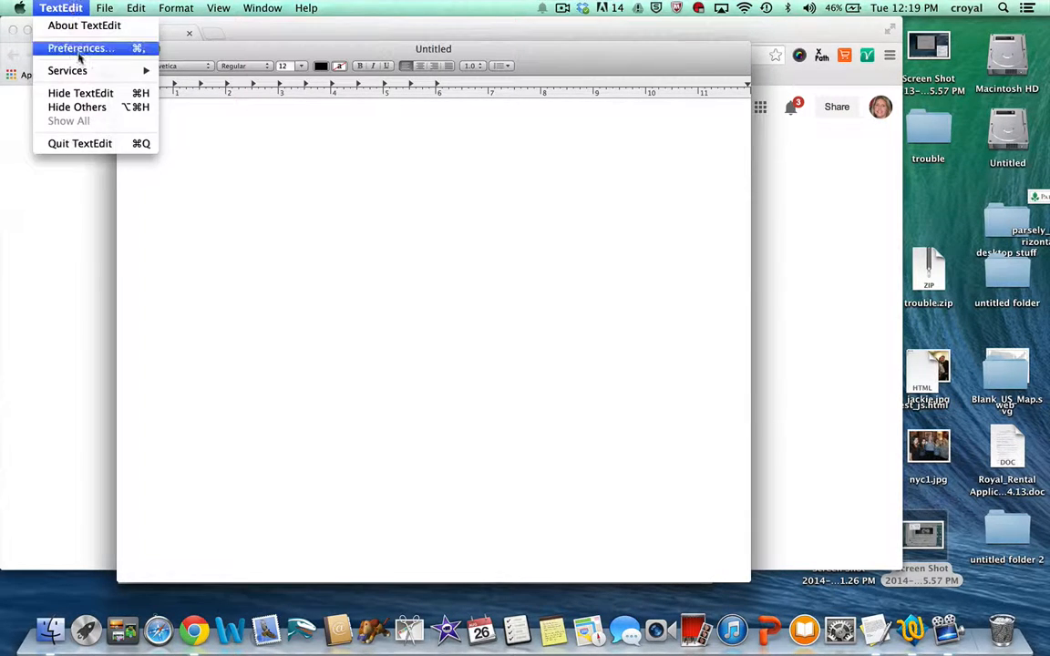
{"action": "left_click", "coordinate": [80, 47]}
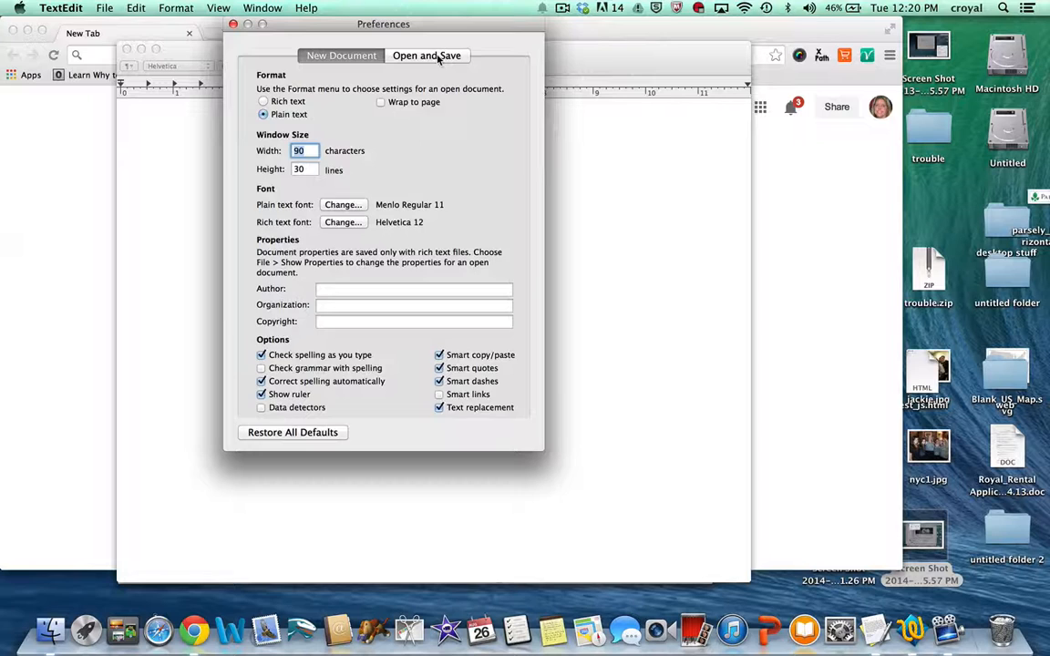
Step: Under Open and Save, display HTML and RTF files as code, then turn off smart options under New Document
{"action": "left_click", "coordinate": [427, 55]}
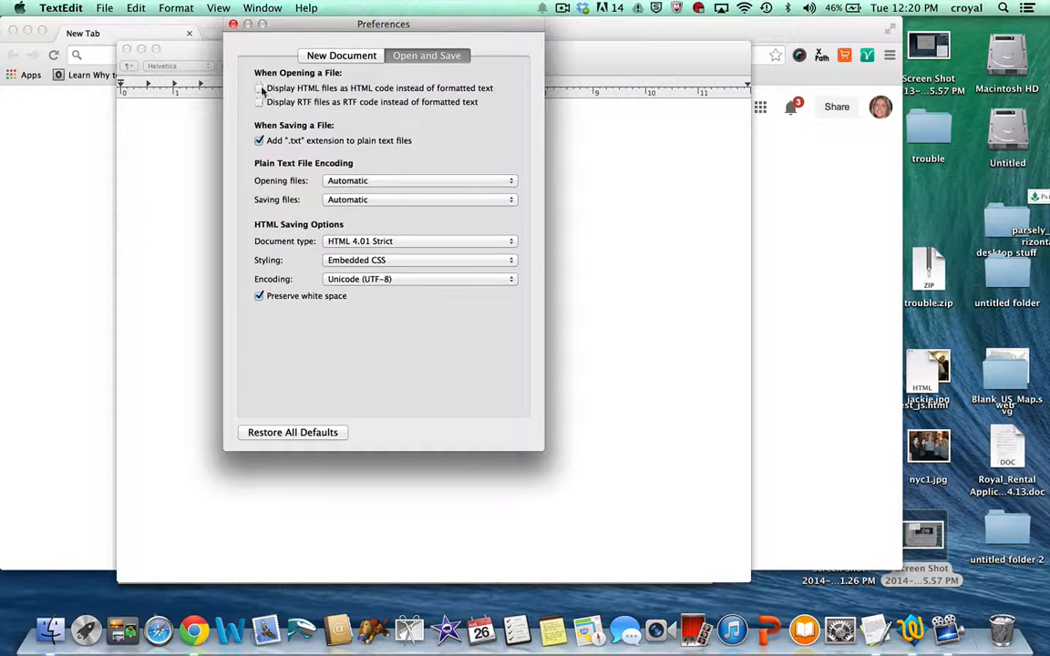
{"action": "left_click", "coordinate": [259, 87]}
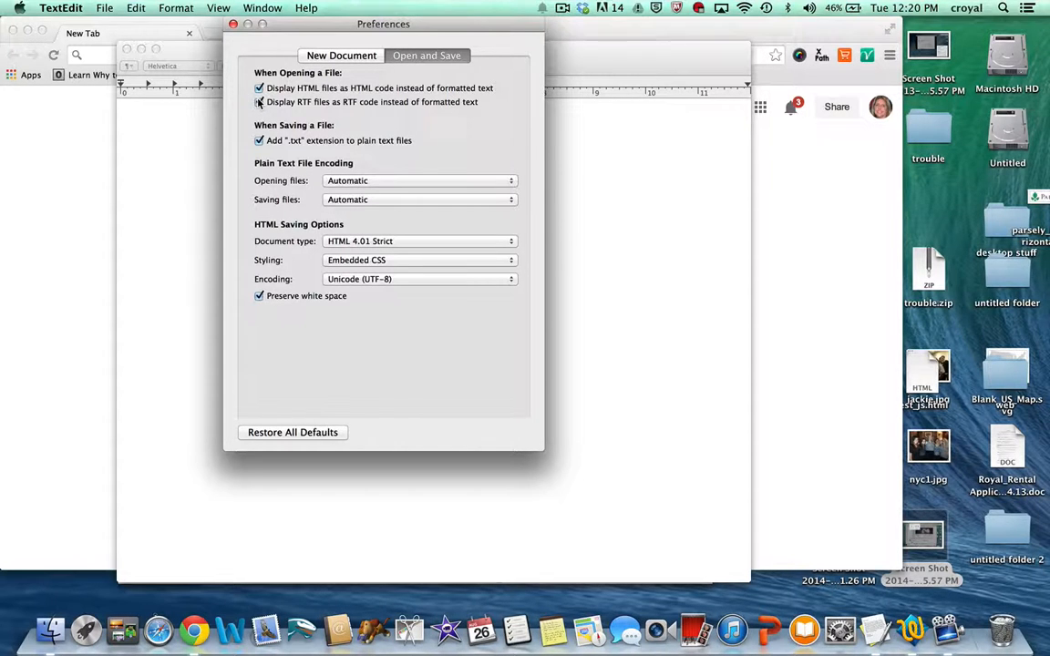
{"action": "left_click", "coordinate": [259, 102]}
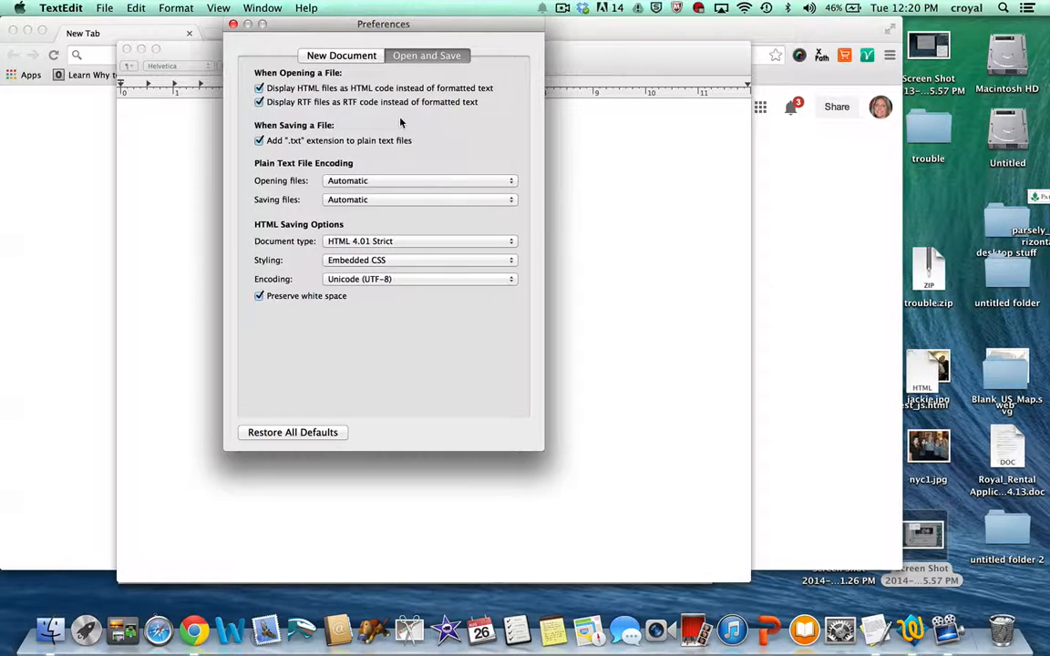
{"action": "left_click", "coordinate": [341, 55]}
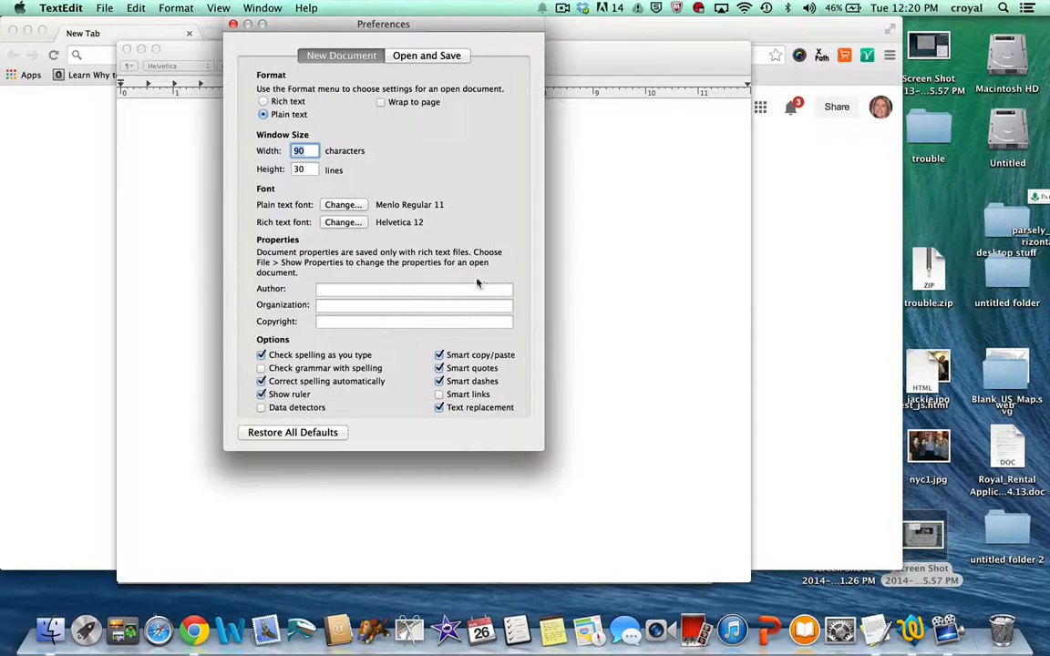
{"action": "mouse_move", "coordinate": [460, 355]}
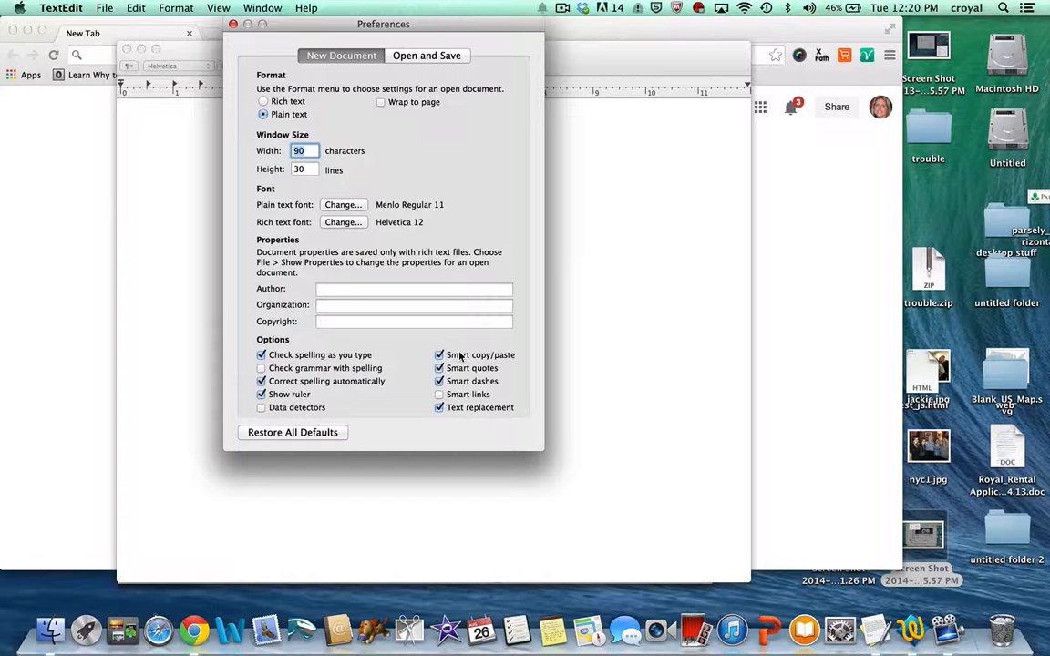
{"action": "mouse_move", "coordinate": [514, 350]}
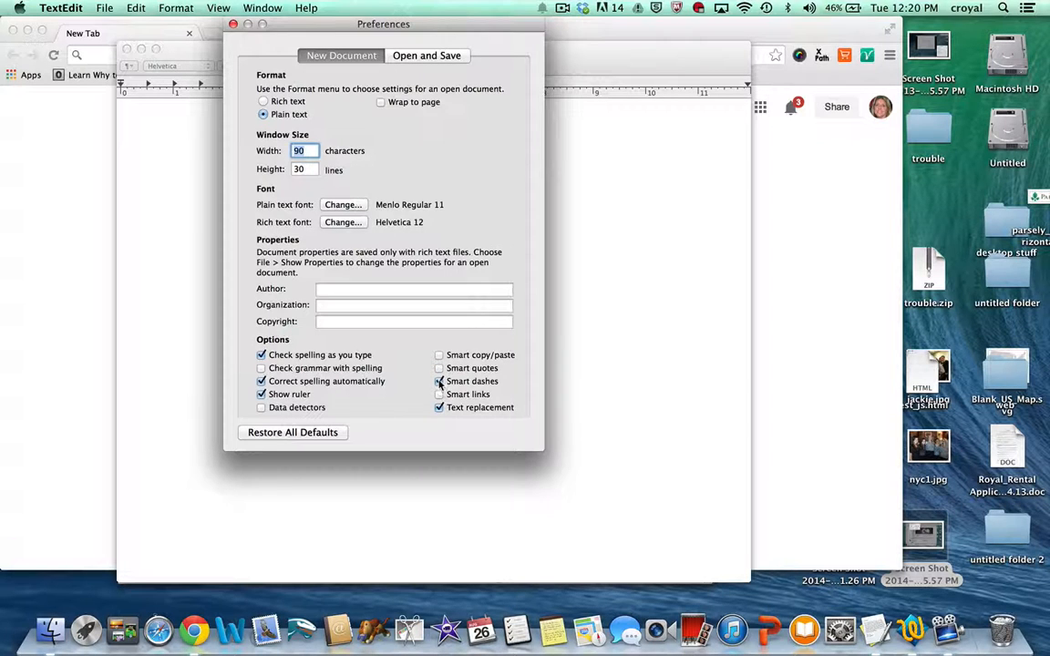
{"action": "left_click", "coordinate": [439, 381]}
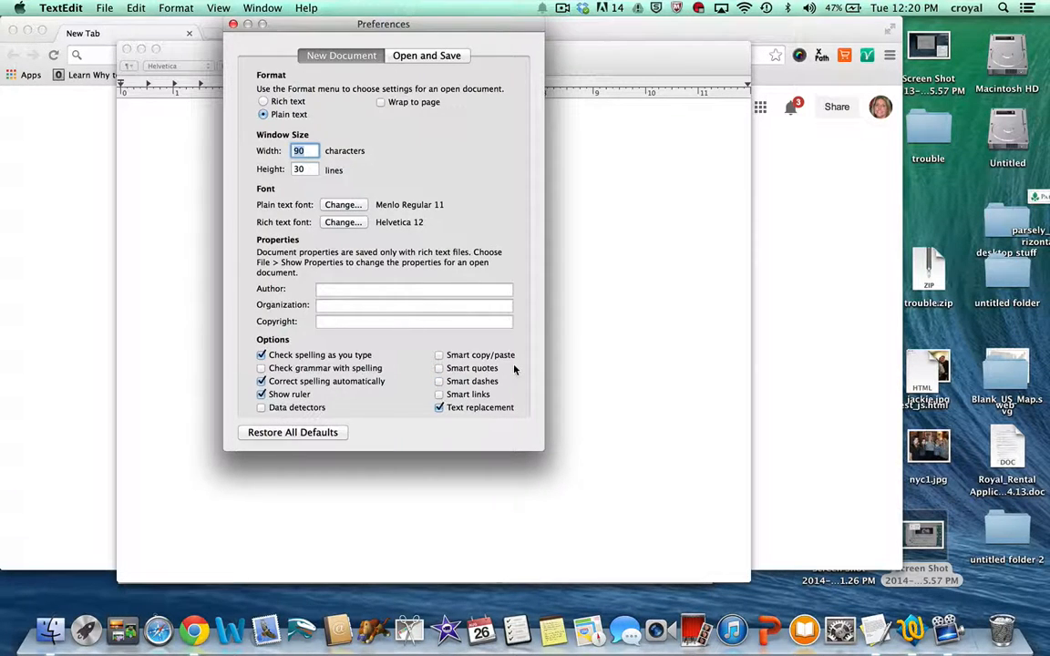
{"action": "mouse_move", "coordinate": [481, 409]}
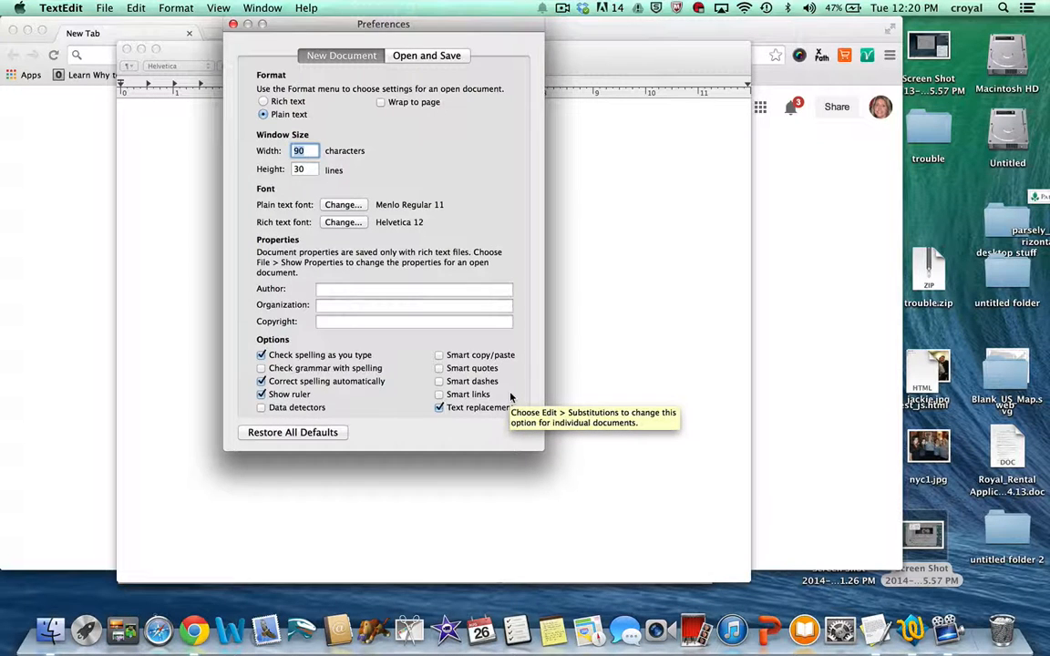
{"action": "mouse_move", "coordinate": [372, 432]}
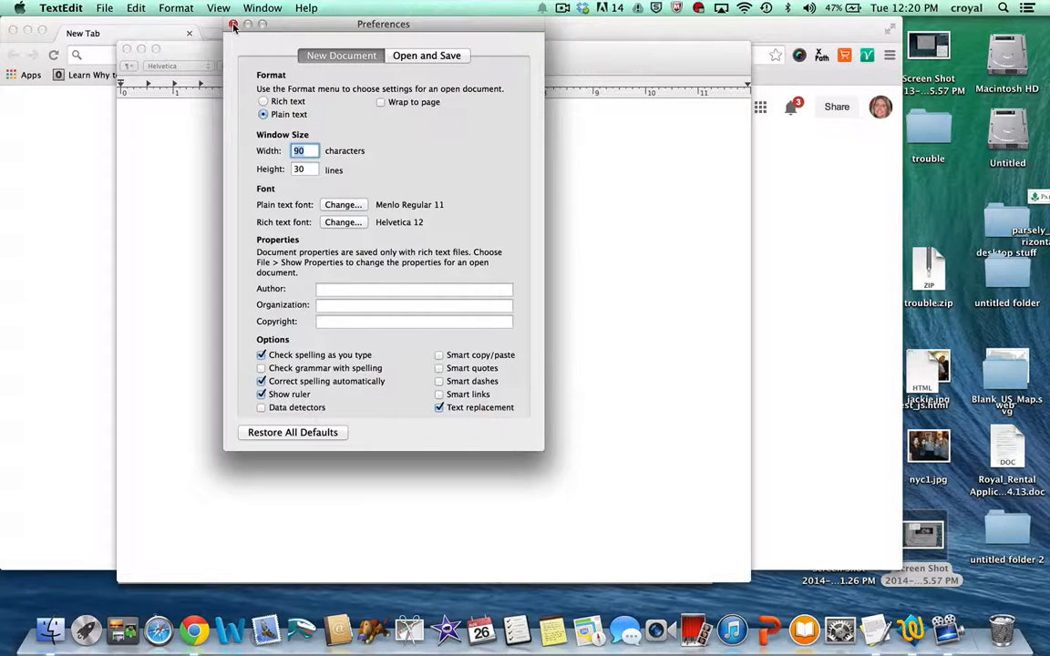
Step: Close the Preferences window, keeping the plain-text settings
{"action": "left_click", "coordinate": [234, 24]}
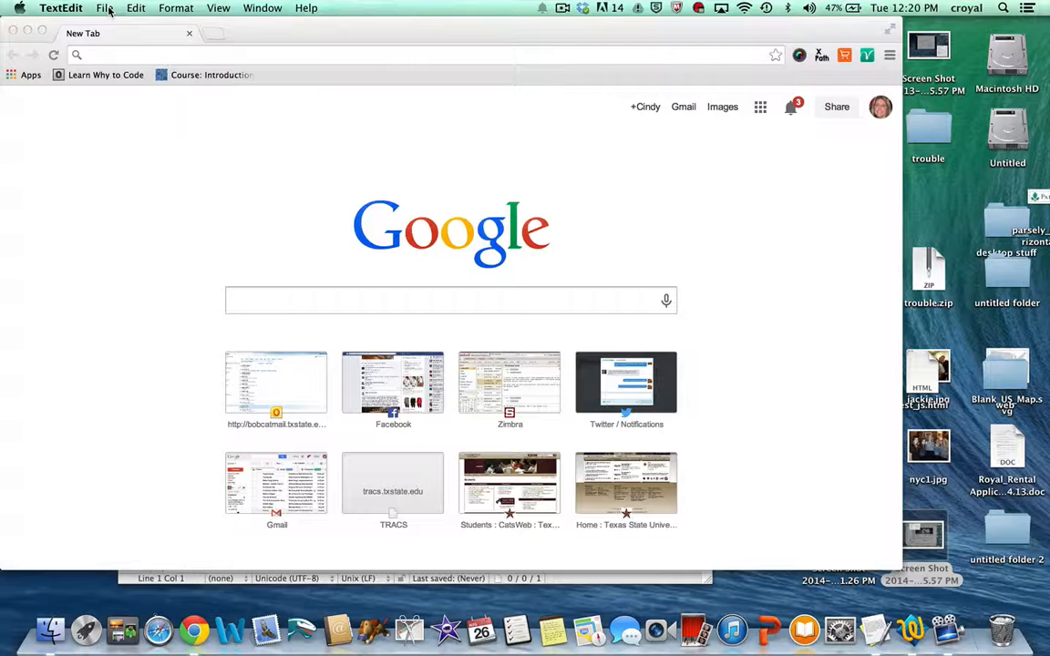
{"action": "mouse_move", "coordinate": [117, 29]}
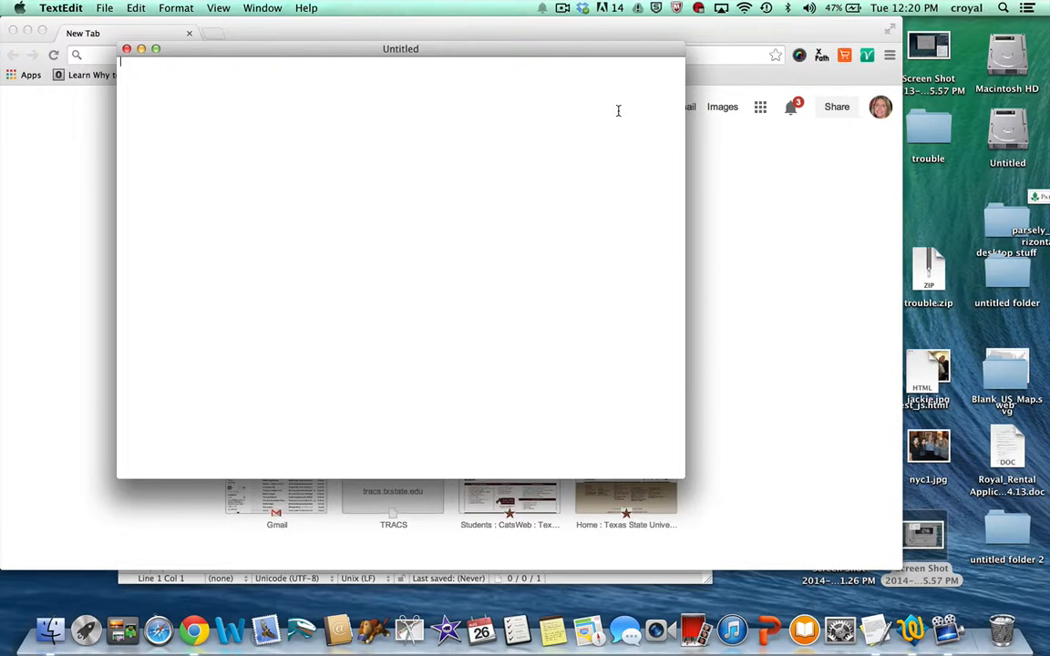
{"action": "mouse_move", "coordinate": [579, 128]}
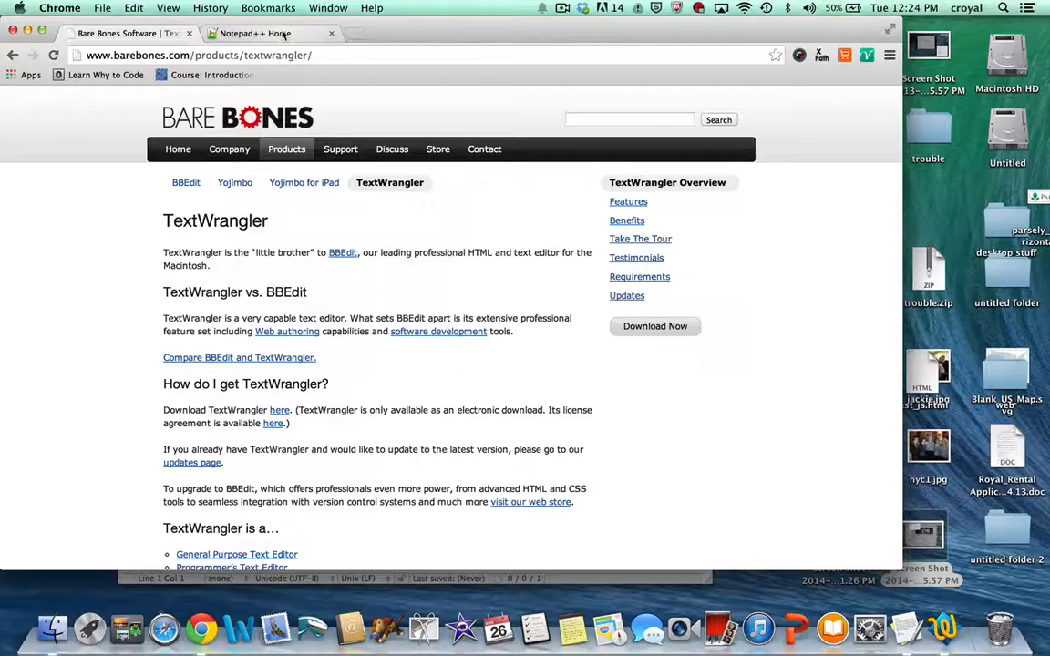
Step: View the Notepad++ site, then return to the TextWrangler product page in Chrome
{"action": "left_click", "coordinate": [269, 33]}
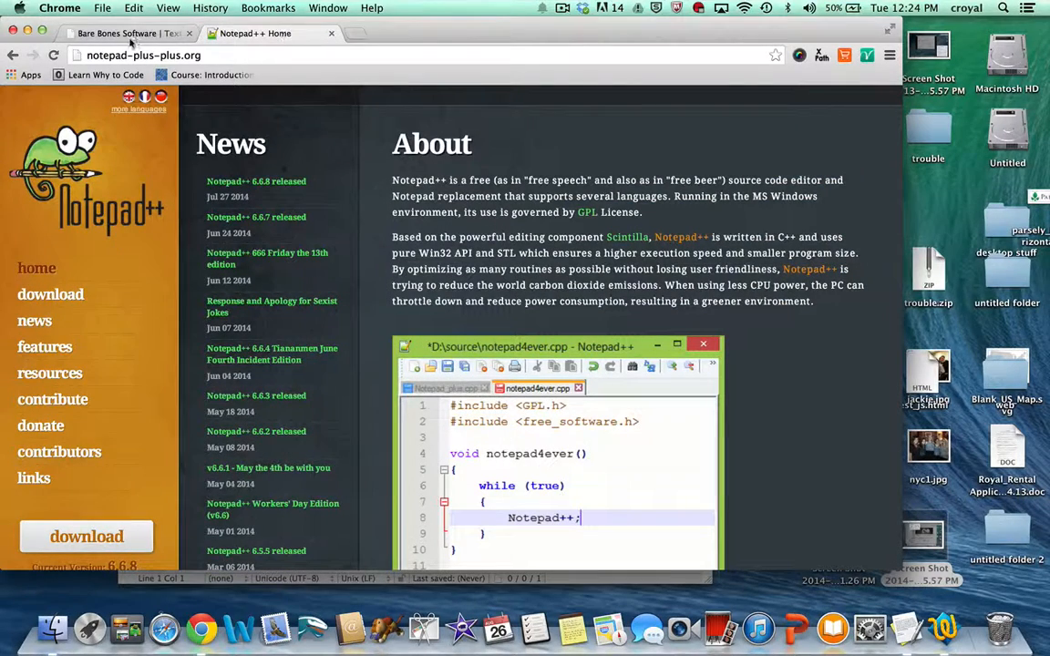
{"action": "left_click", "coordinate": [119, 33]}
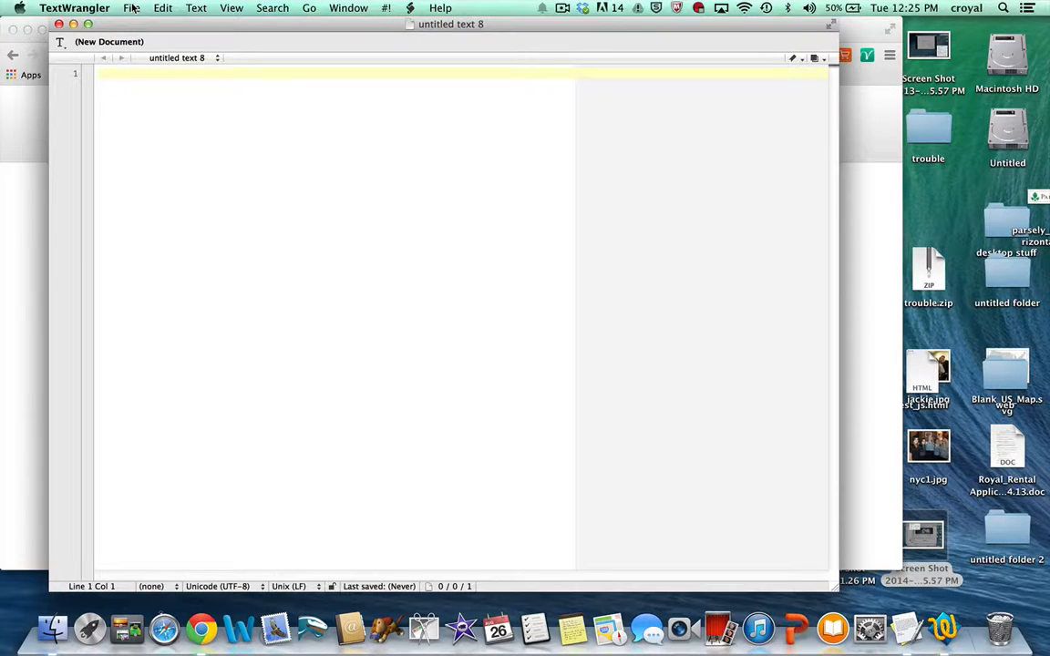
Step: Start Save As for the blank document and choose newhandouts as the destination
{"action": "left_click", "coordinate": [131, 7]}
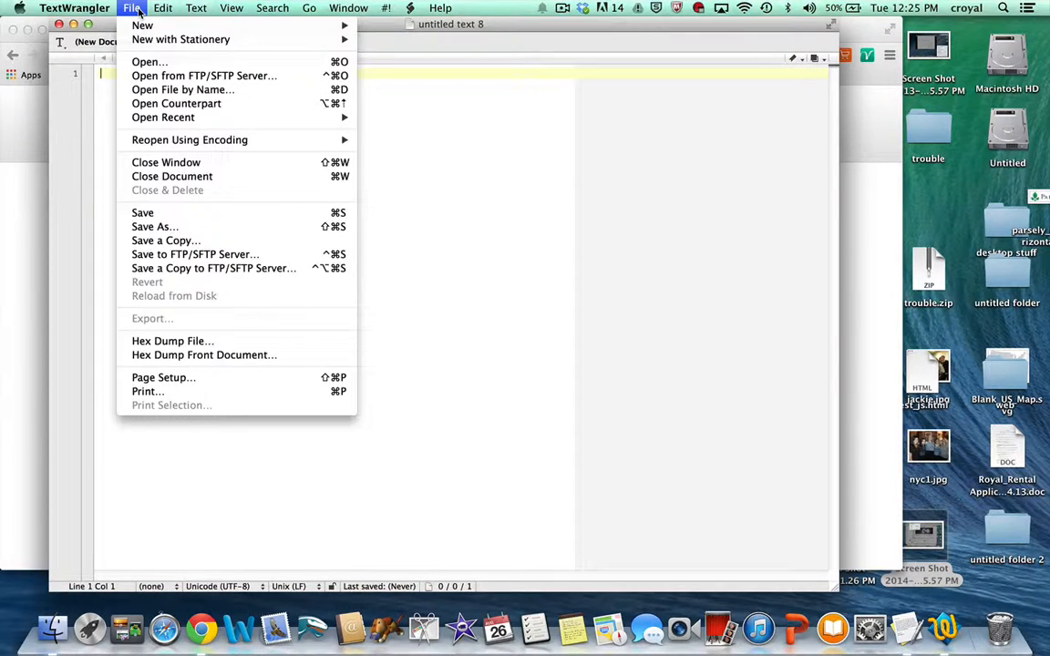
{"action": "mouse_move", "coordinate": [155, 227]}
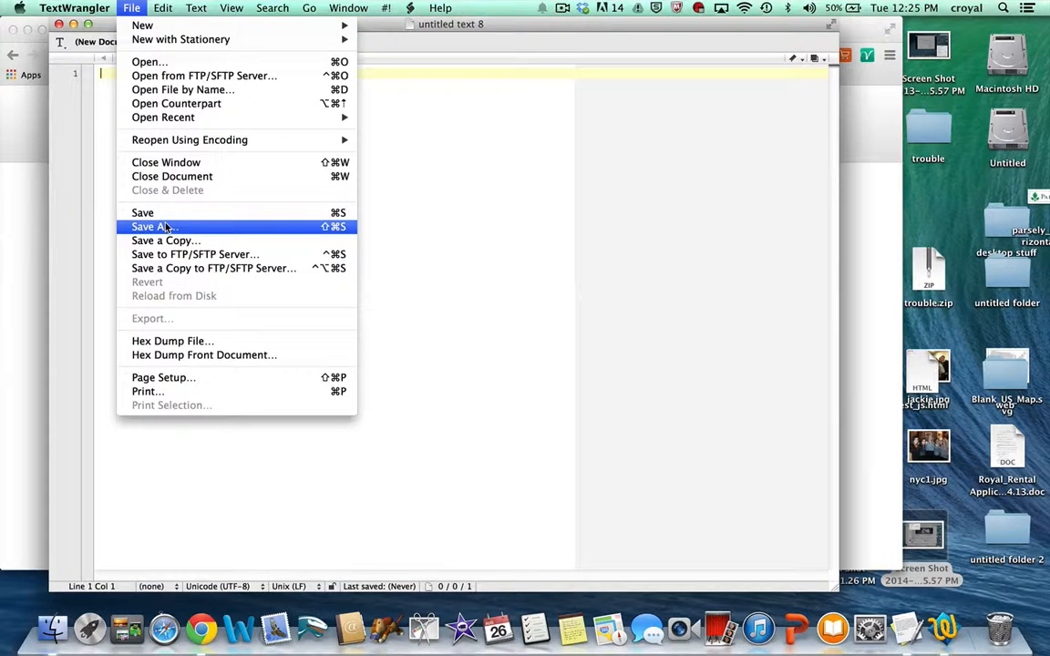
{"action": "left_click", "coordinate": [153, 226]}
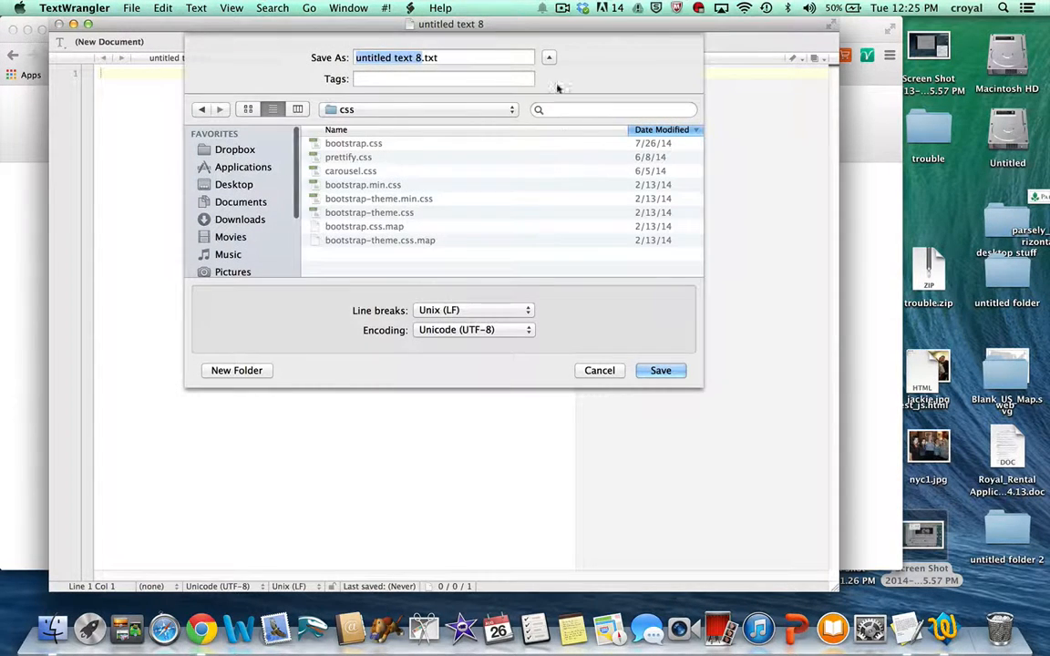
{"action": "left_click", "coordinate": [549, 57]}
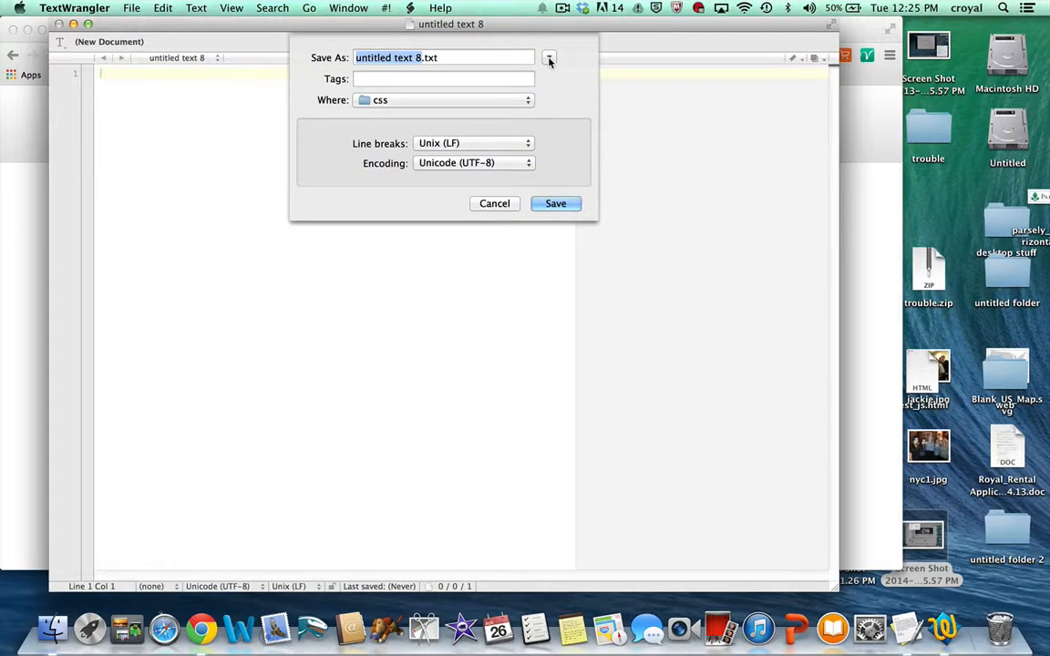
{"action": "left_click", "coordinate": [549, 57]}
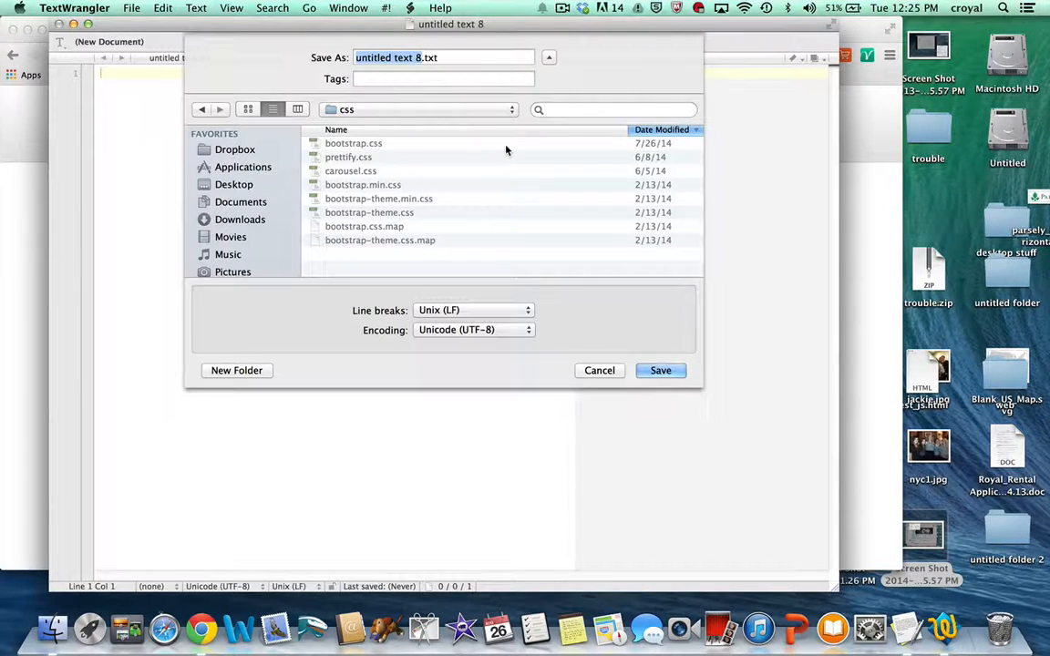
{"action": "mouse_move", "coordinate": [521, 139]}
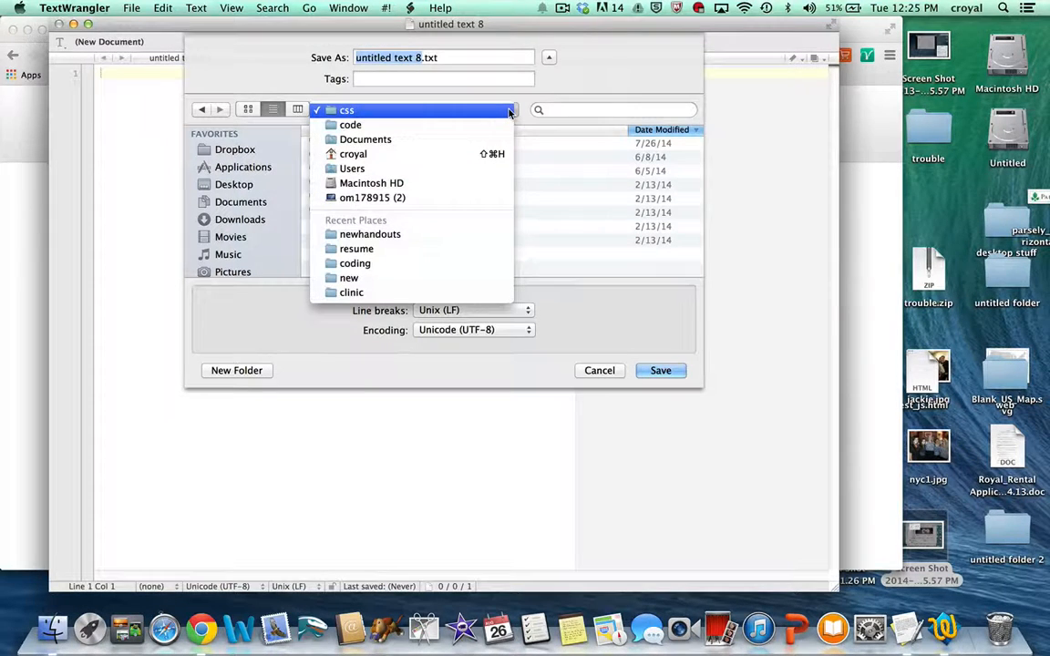
{"action": "left_click", "coordinate": [370, 233]}
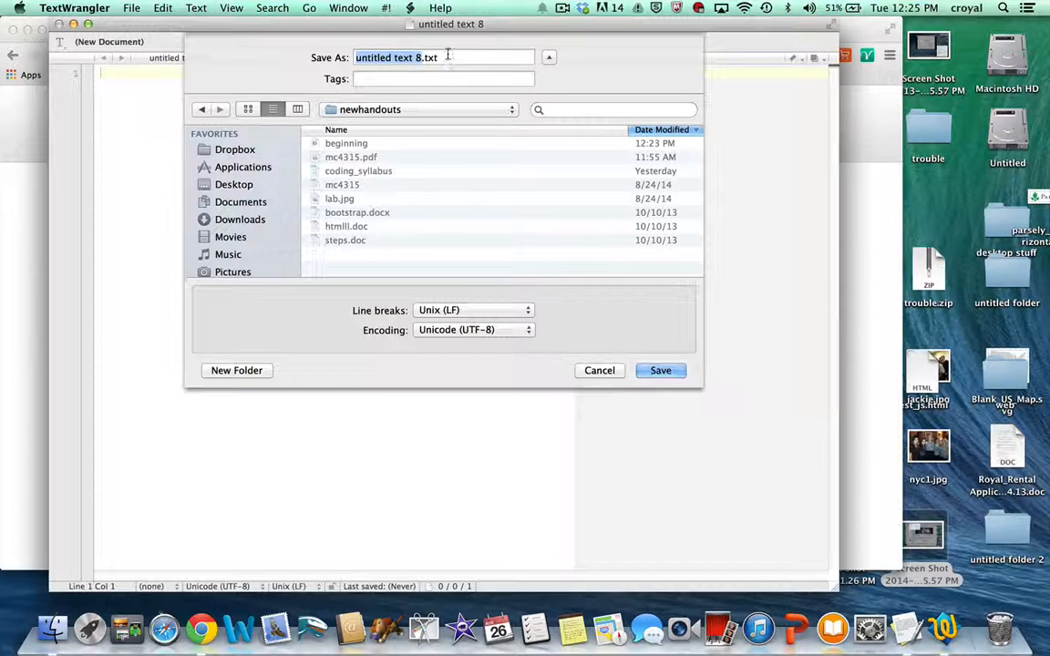
Step: Name the file index.html, leaving it unsaved for now
{"action": "type", "text": "index.h"}
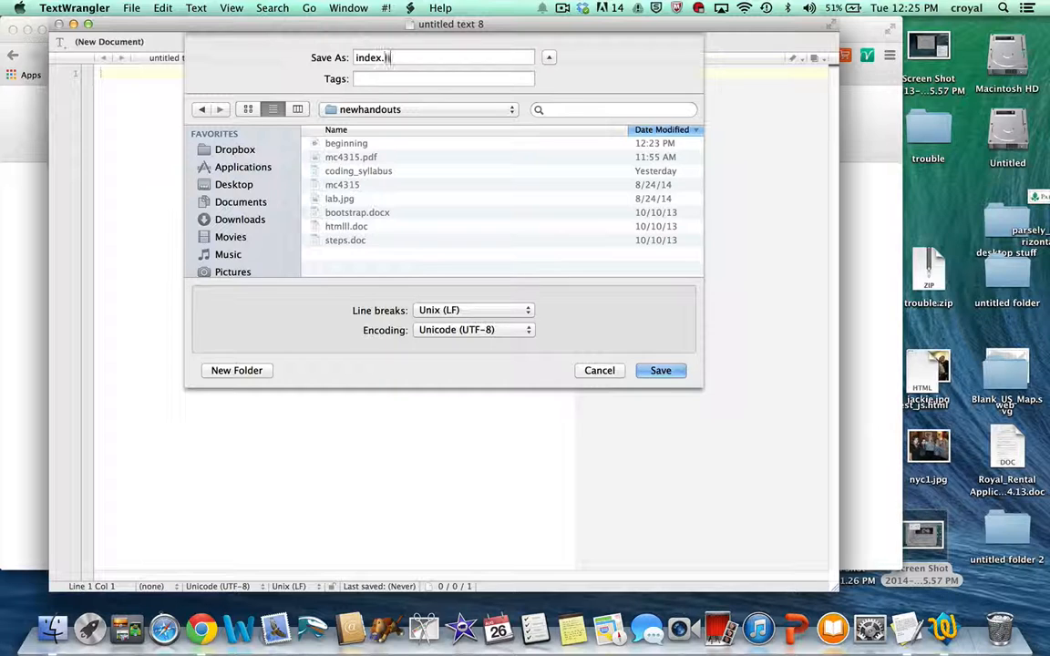
{"action": "type", "text": "tml"}
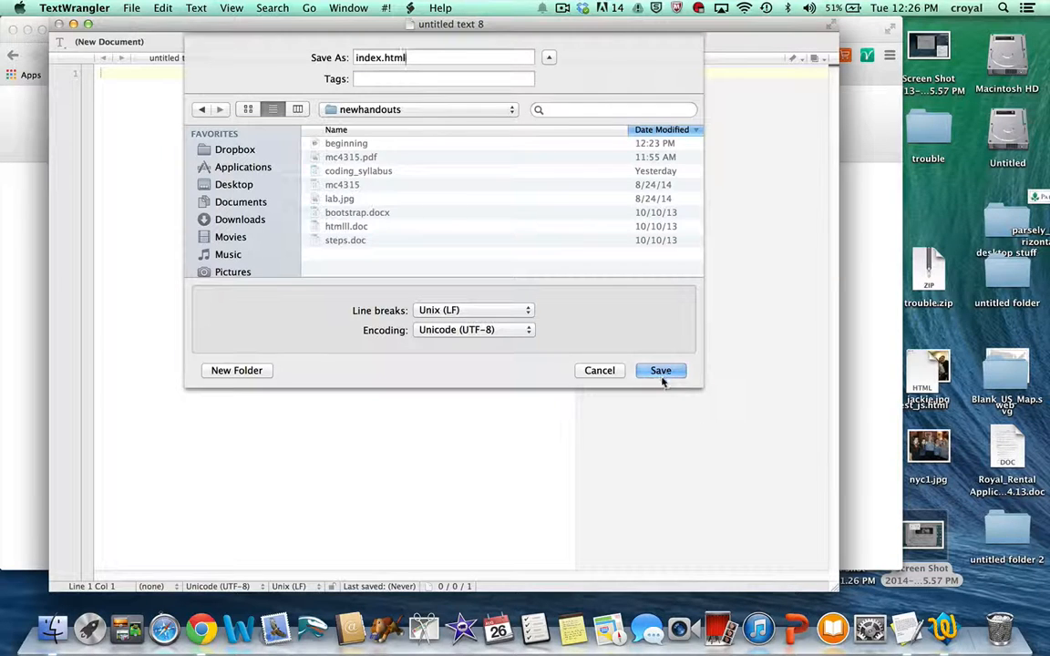
{"action": "left_click", "coordinate": [660, 370]}
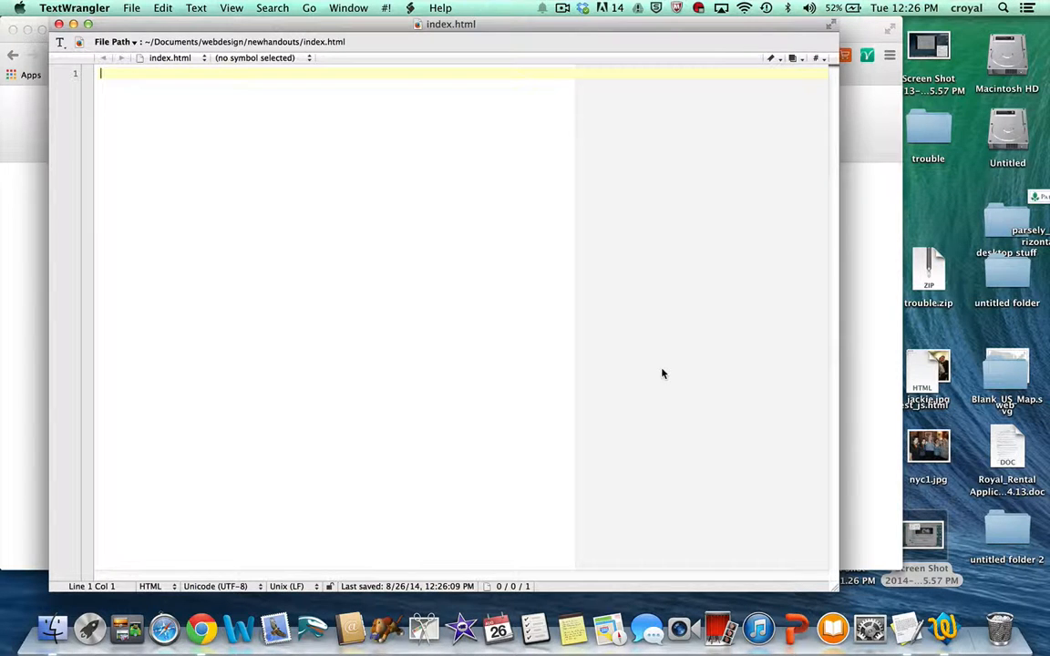
{"action": "mouse_move", "coordinate": [474, 455]}
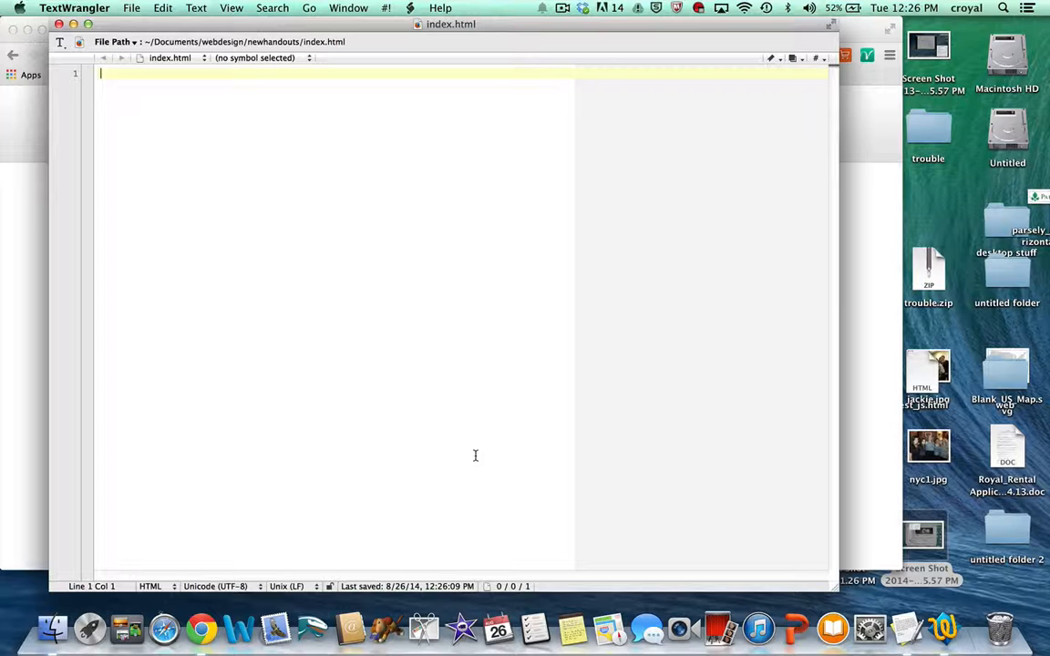
{"action": "mouse_move", "coordinate": [944, 271]}
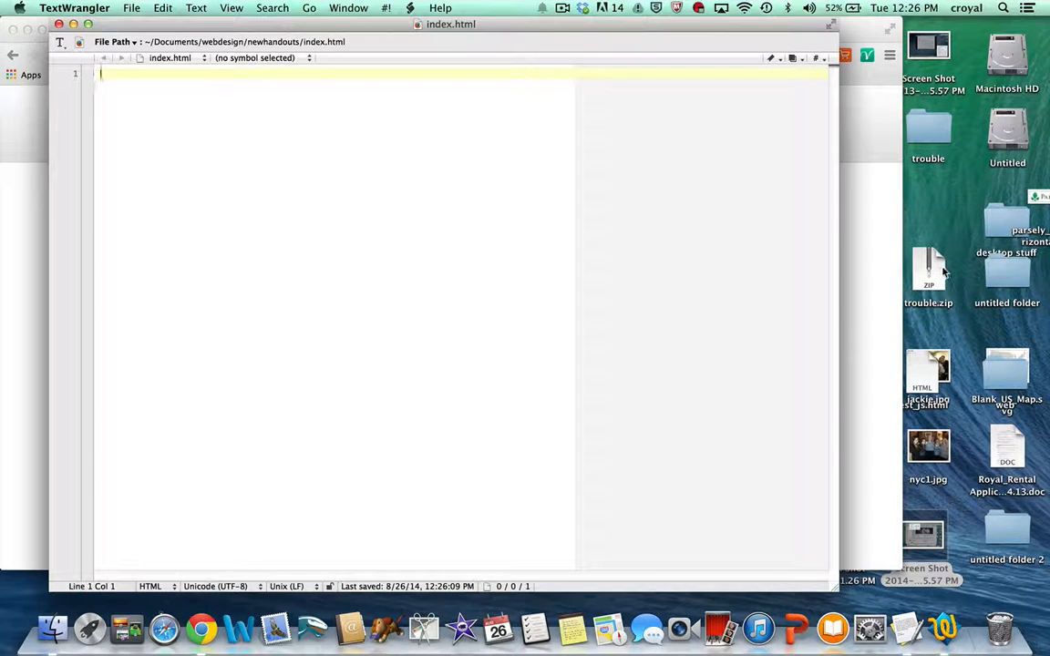
{"action": "mouse_move", "coordinate": [930, 457]}
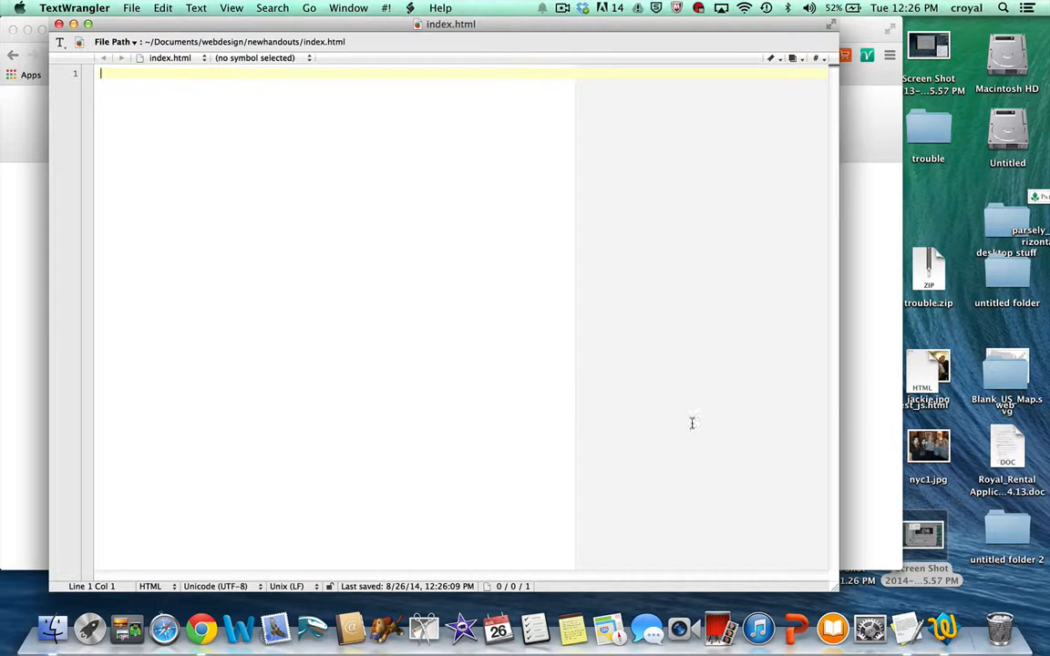
{"action": "mouse_move", "coordinate": [609, 443]}
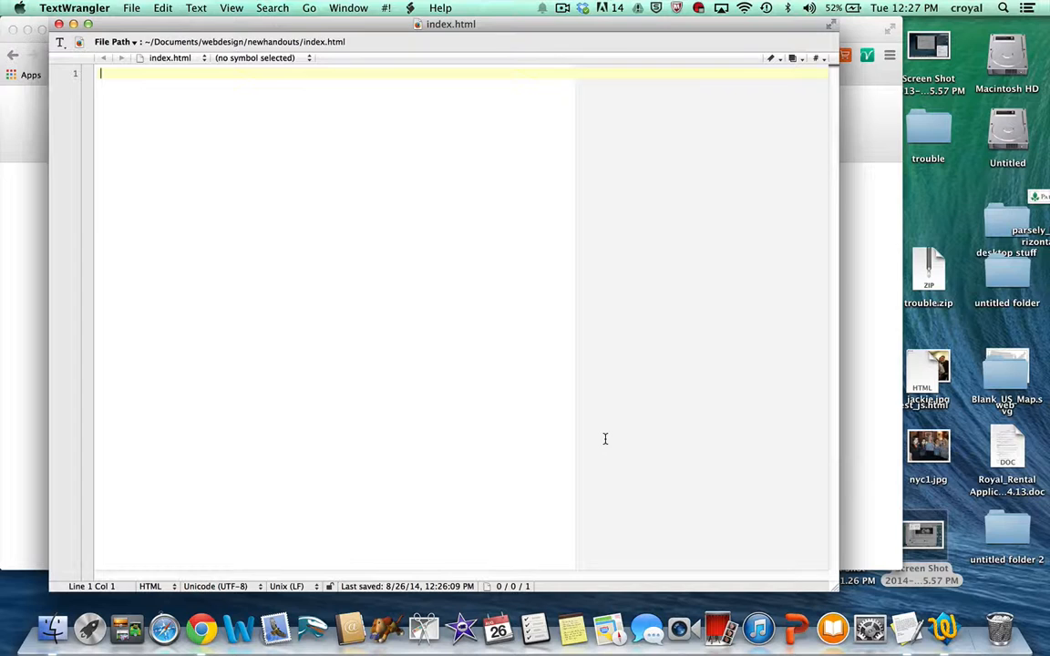
{"action": "mouse_move", "coordinate": [463, 230]}
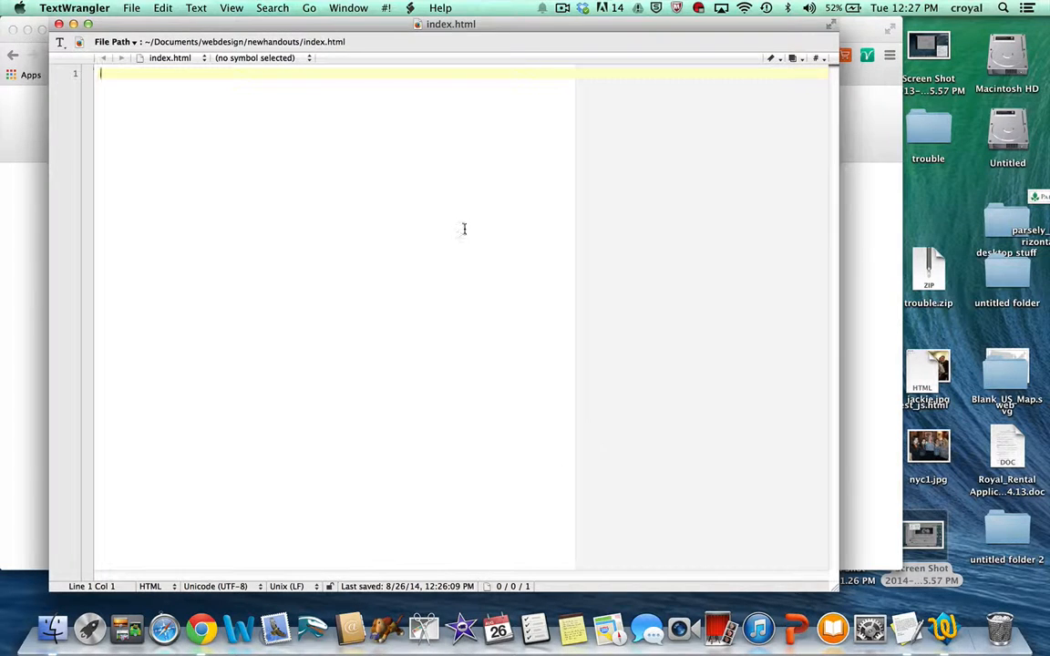
{"action": "mouse_move", "coordinate": [435, 332]}
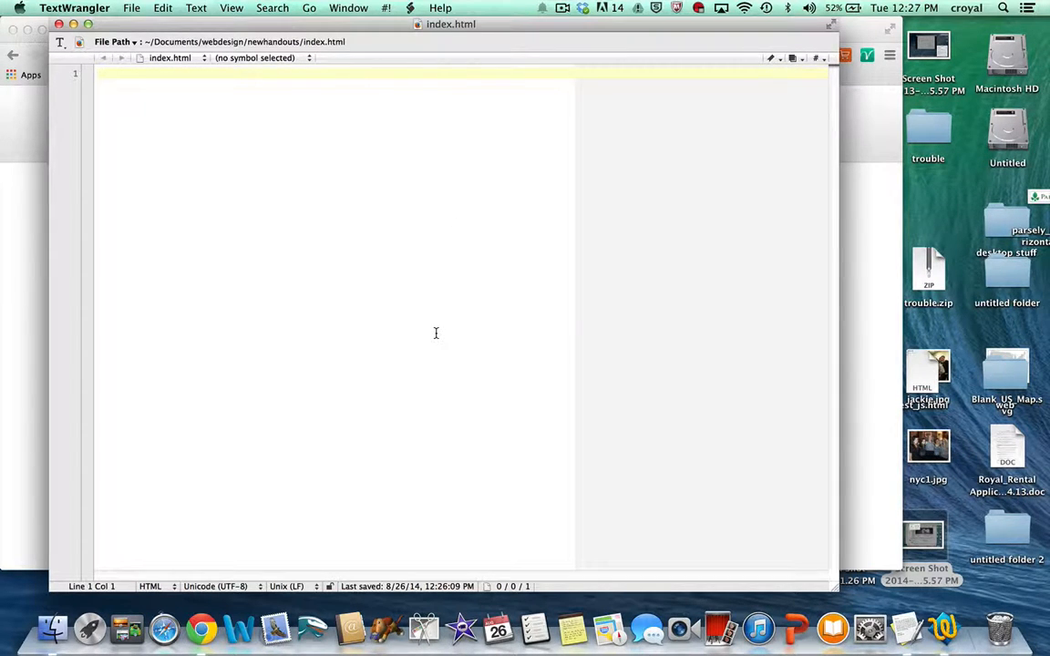
{"action": "left_click", "coordinate": [131, 8]}
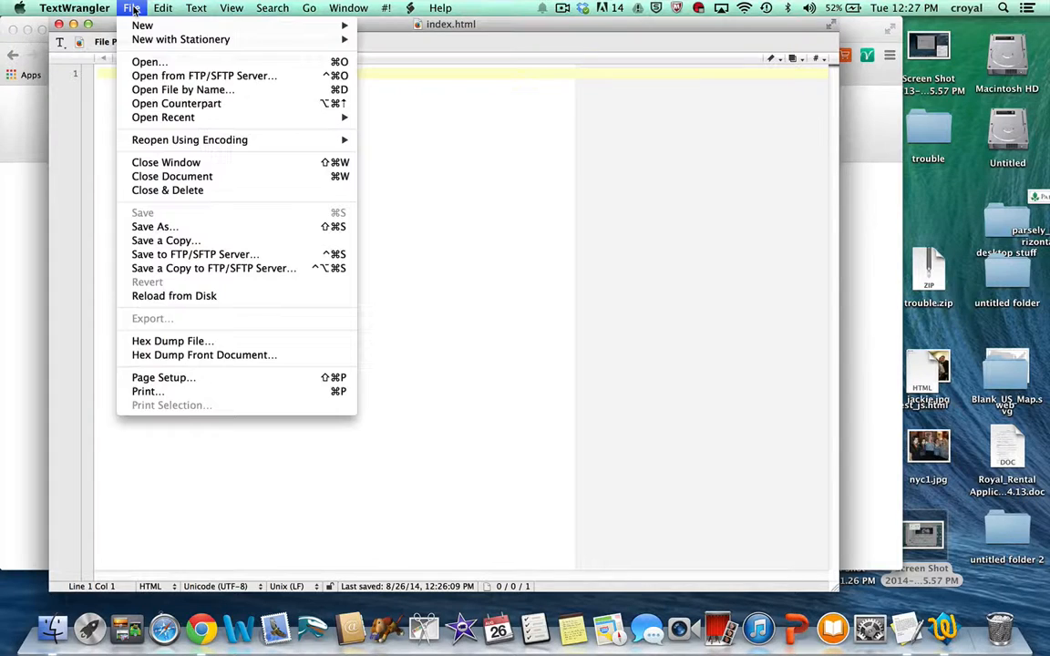
{"action": "left_click", "coordinate": [149, 62]}
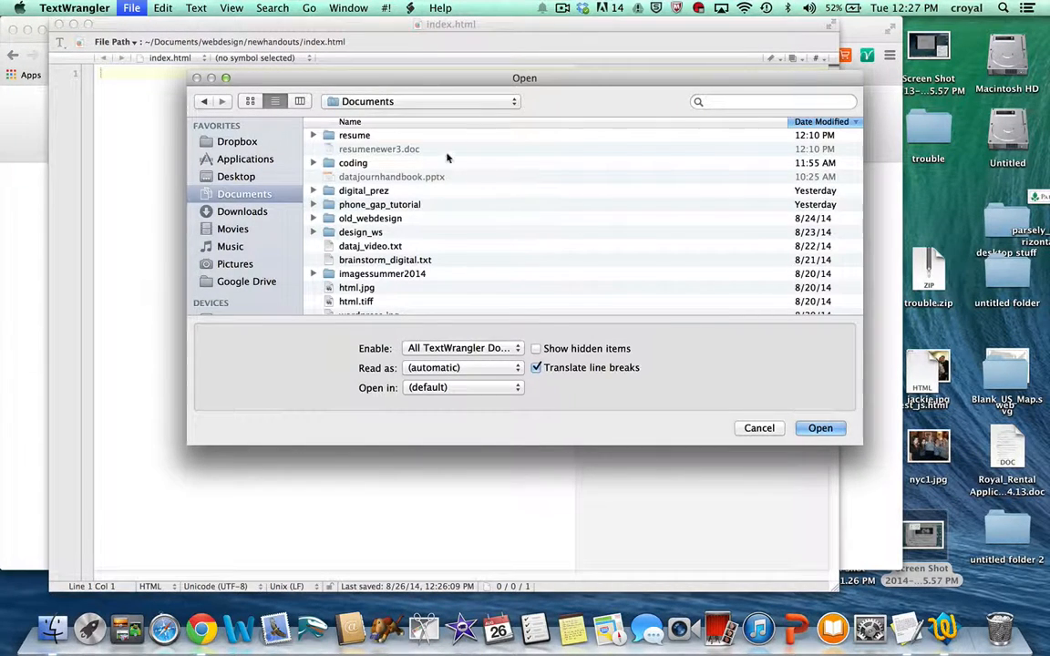
{"action": "mouse_move", "coordinate": [368, 136]}
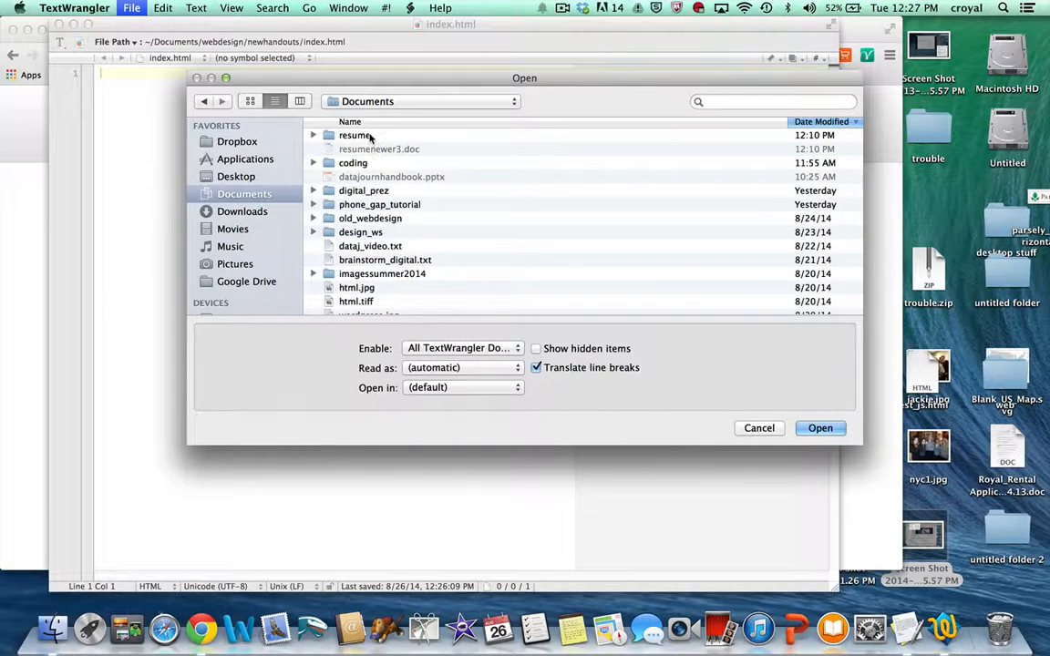
{"action": "left_click", "coordinate": [419, 102]}
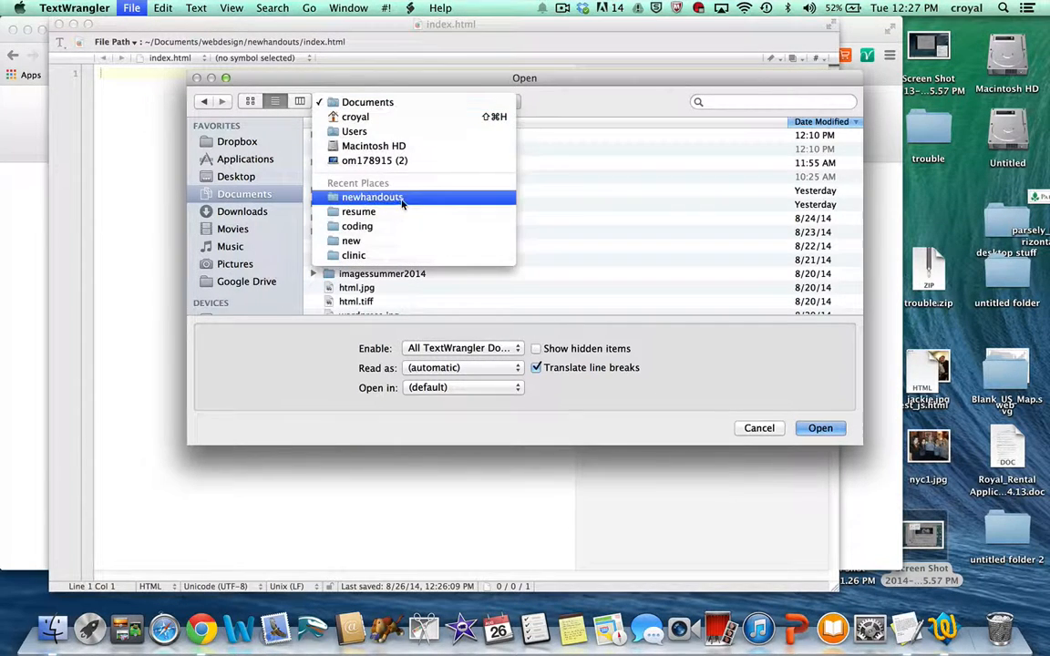
{"action": "left_click", "coordinate": [372, 197]}
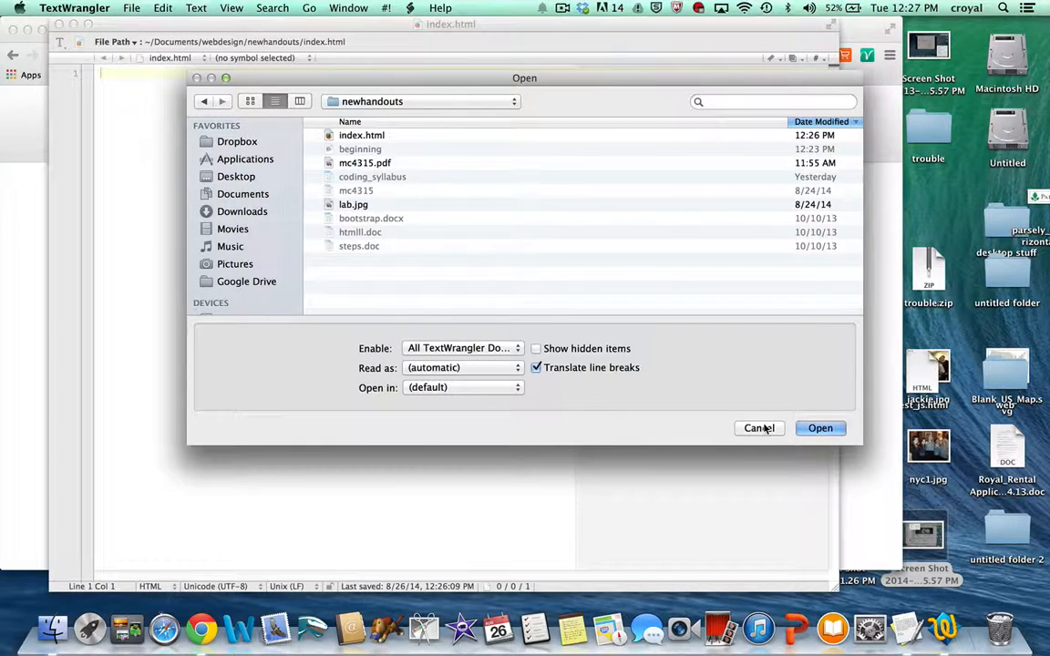
{"action": "left_click", "coordinate": [758, 428]}
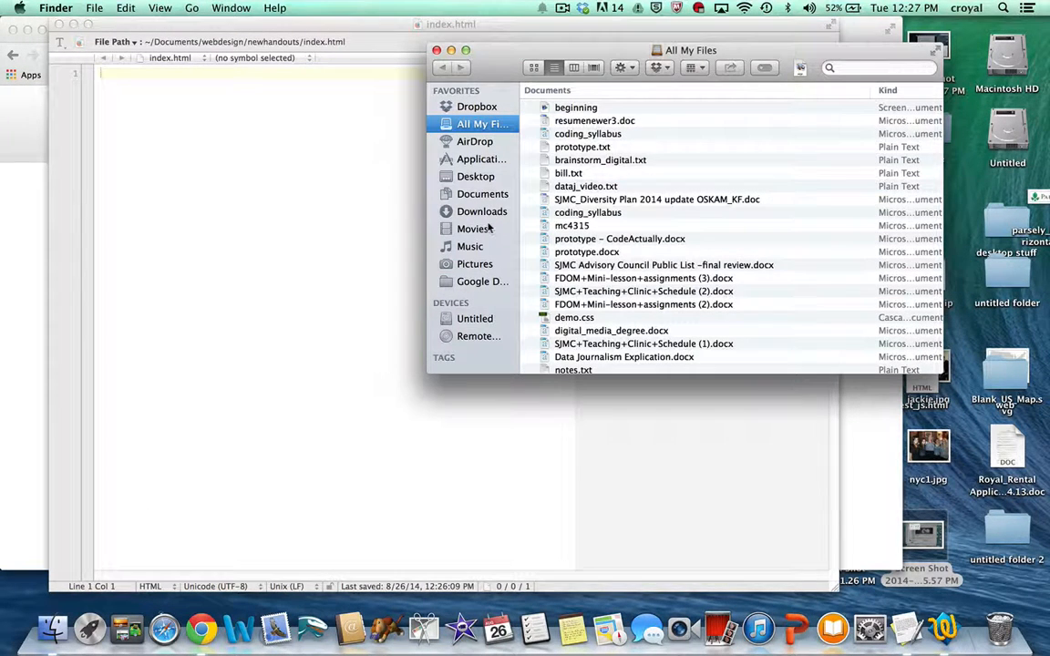
Step: From Documents, search for 'newh' and open the newhandouts folder showing index.html
{"action": "left_click", "coordinate": [483, 193]}
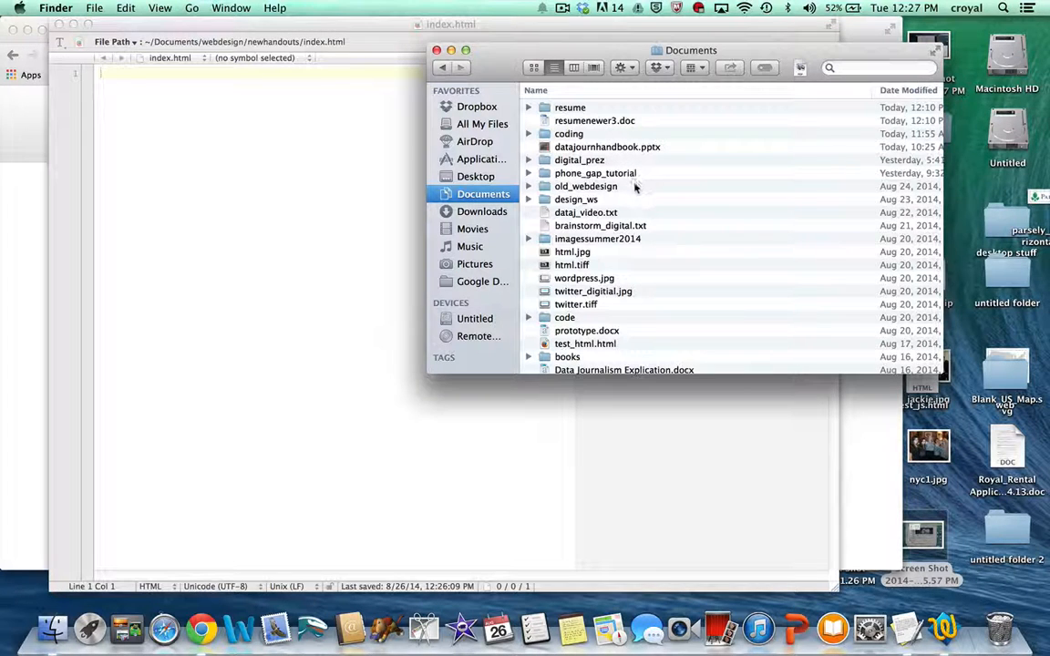
{"action": "left_click_drag", "start_coordinate": [689, 51], "coordinate": [547, 51]}
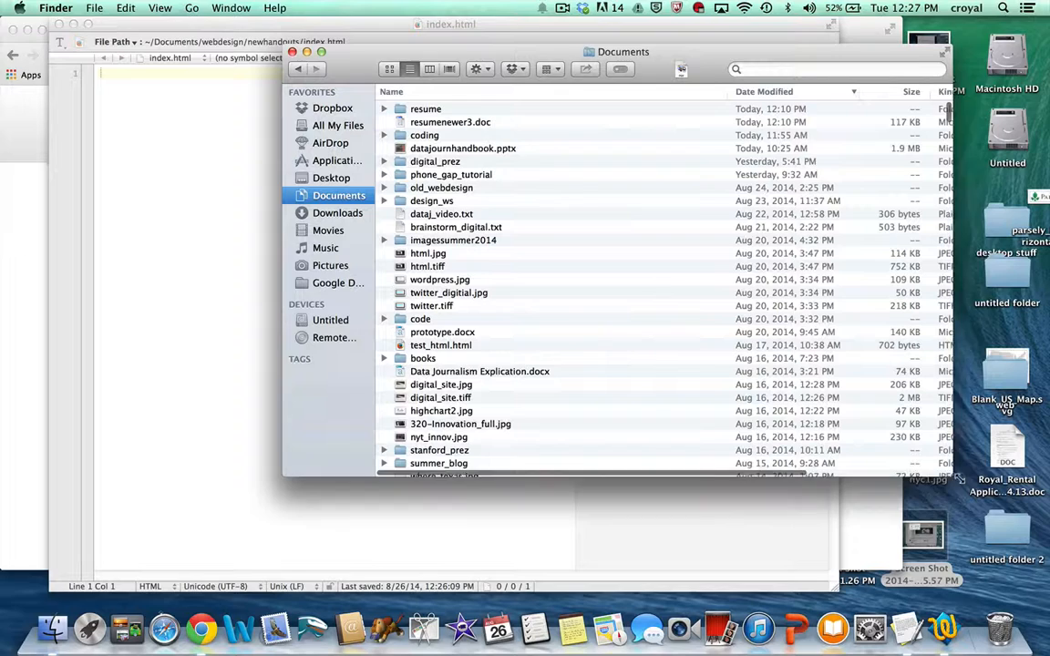
{"action": "scroll", "scroll_direction": "down", "scroll_amount": 3}
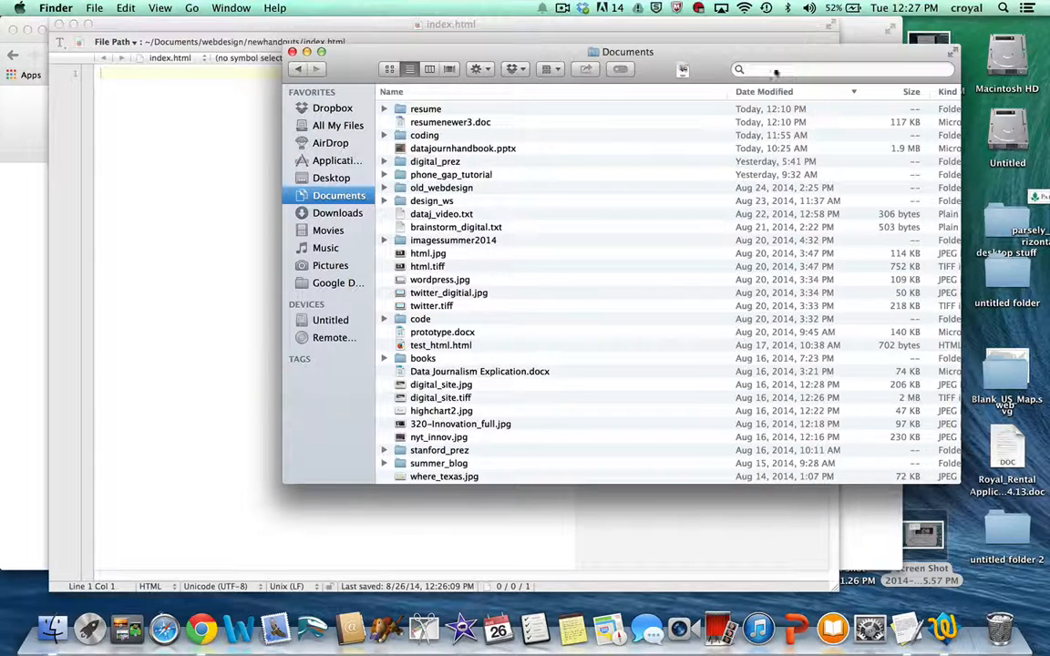
{"action": "left_click", "coordinate": [838, 69]}
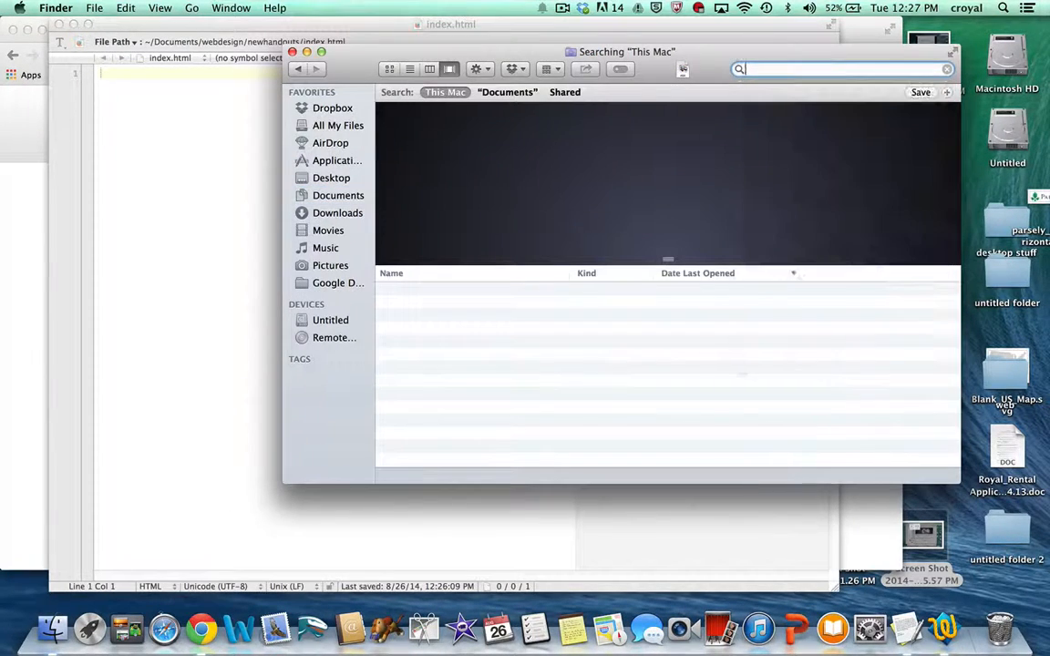
{"action": "type", "text": "newhandouts"}
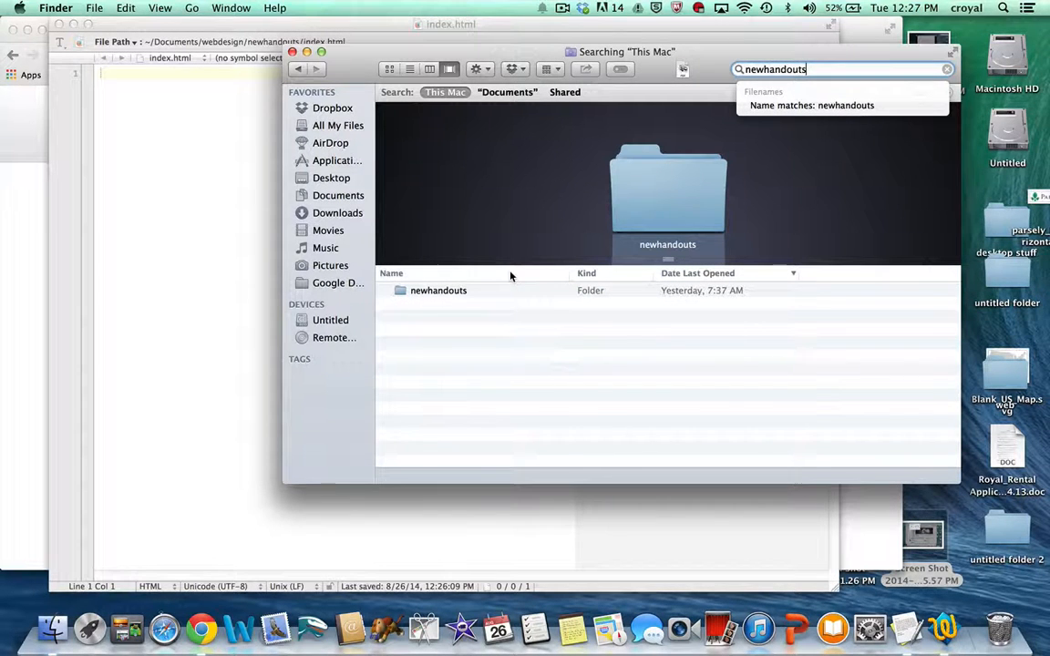
{"action": "double_click", "coordinate": [437, 290]}
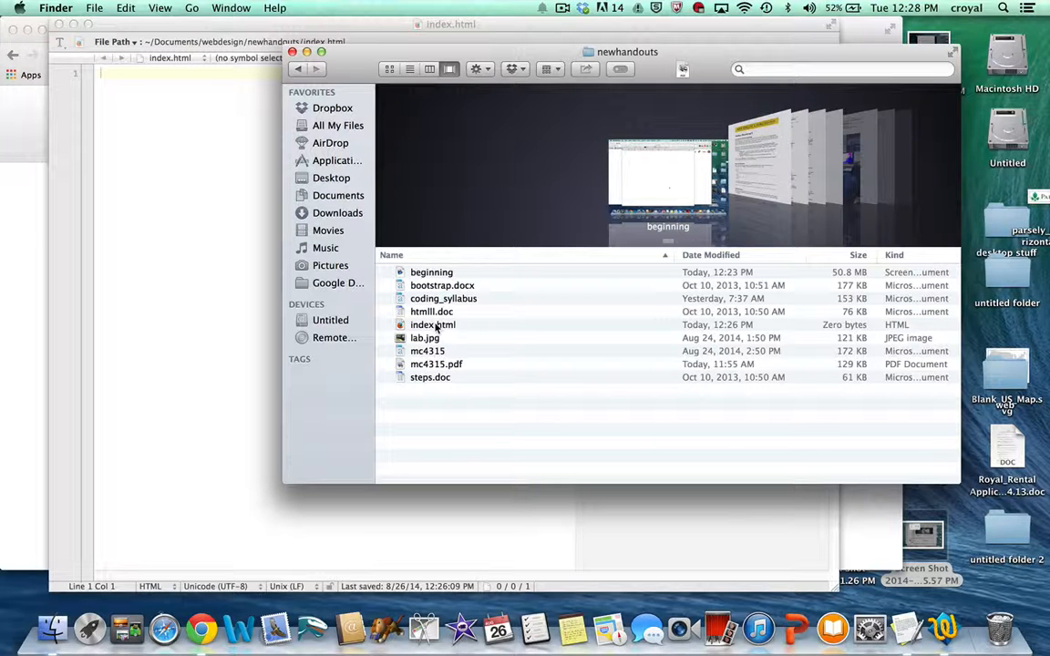
Step: Show the Open With application list for index.html
{"action": "right_click", "coordinate": [434, 324]}
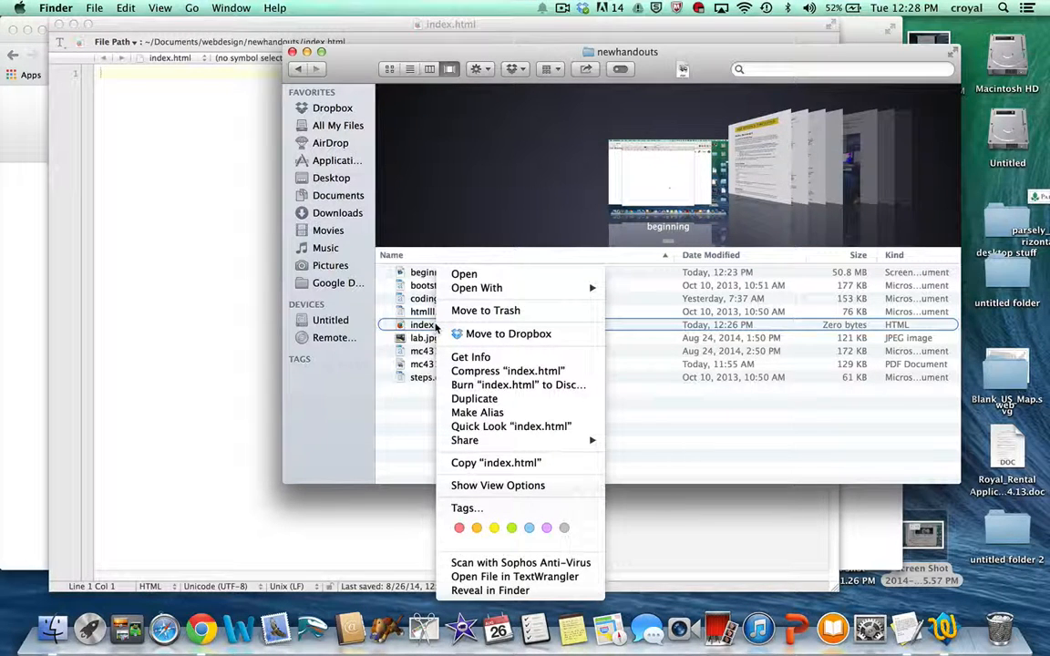
{"action": "mouse_move", "coordinate": [476, 288]}
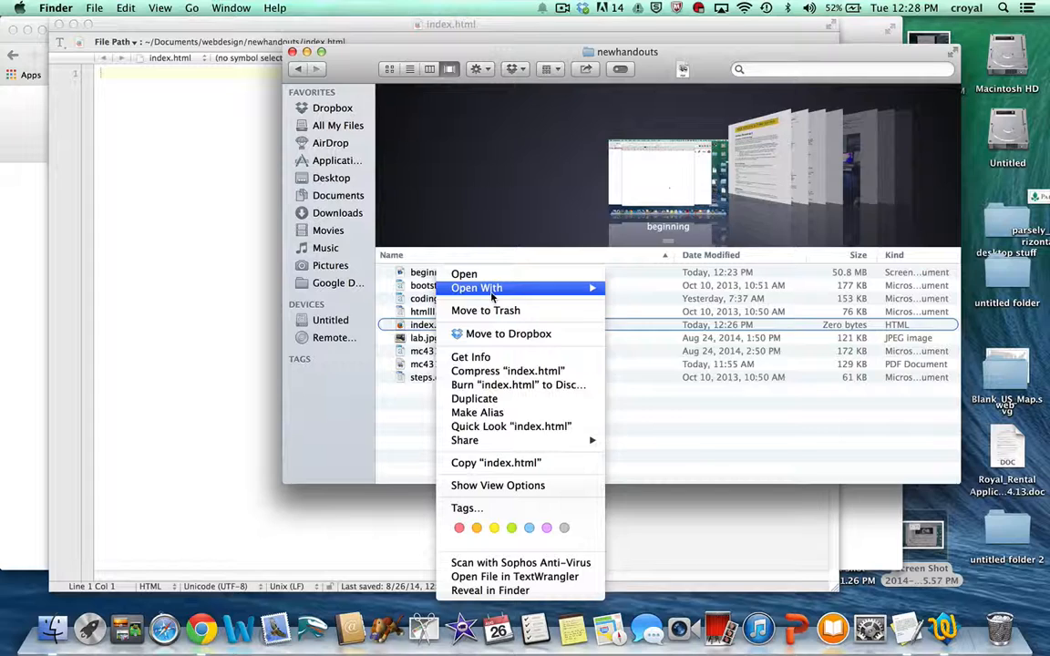
{"action": "left_click", "coordinate": [476, 288]}
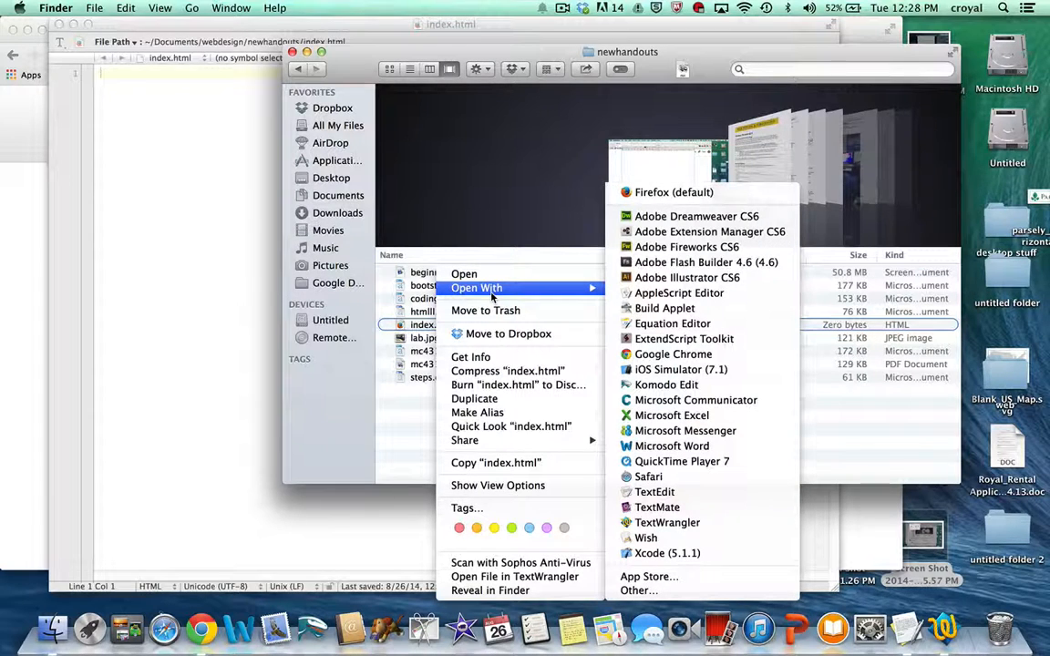
{"action": "mouse_move", "coordinate": [687, 277]}
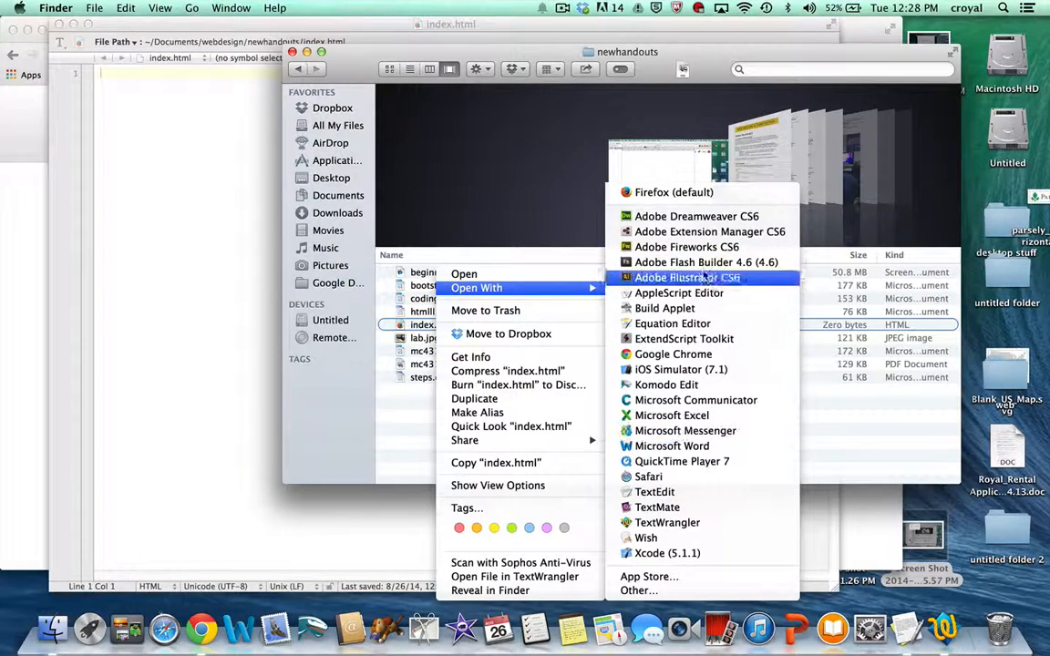
{"action": "mouse_move", "coordinate": [667, 521]}
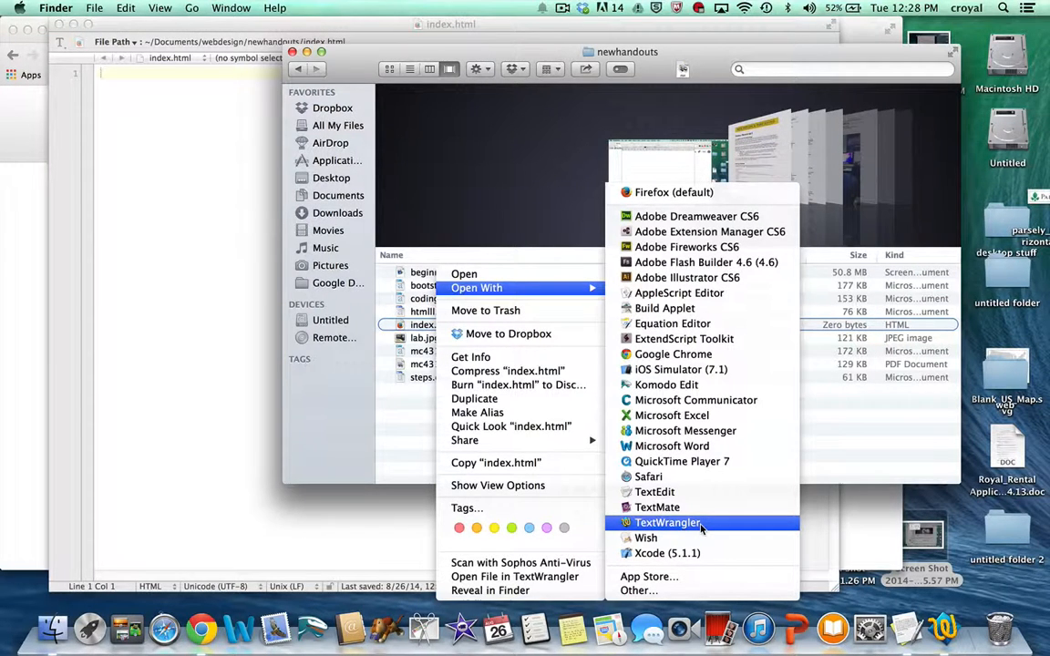
{"action": "mouse_move", "coordinate": [675, 353]}
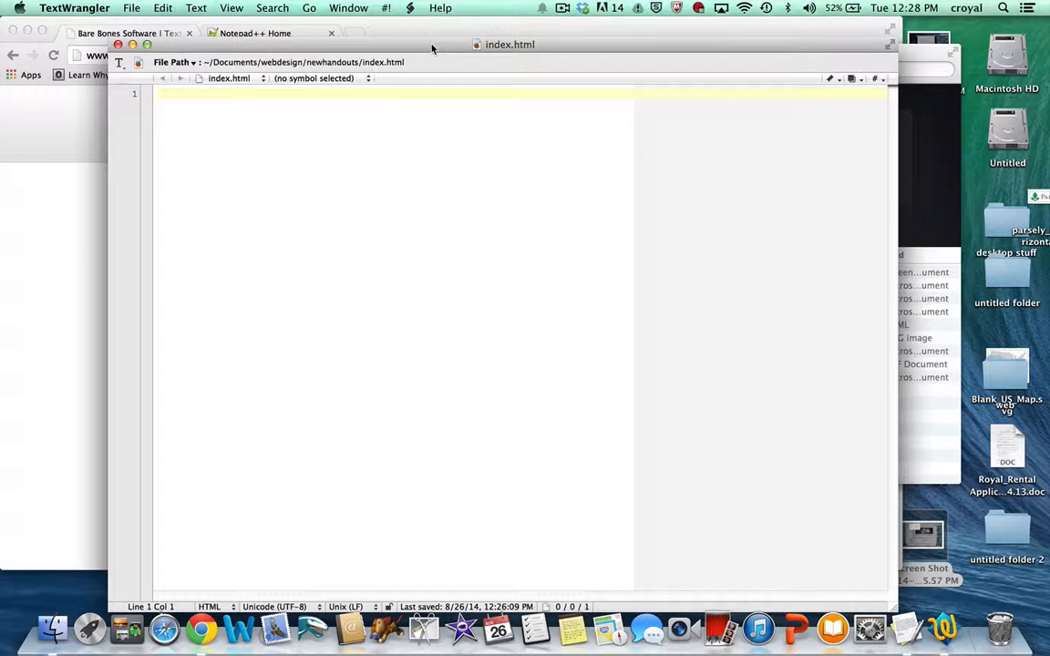
Step: Bring the Chrome window with the TextWrangler page to the front
{"action": "left_click", "coordinate": [127, 33]}
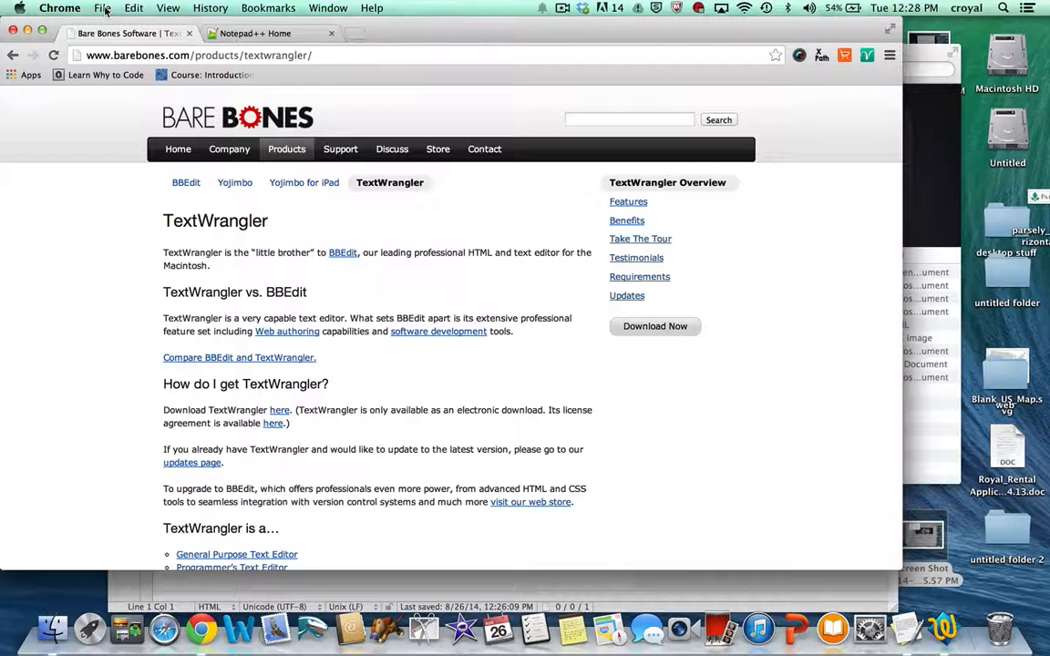
Step: Open index.html from newhandouts in Chrome, shown as a blank page
{"action": "left_click", "coordinate": [102, 7]}
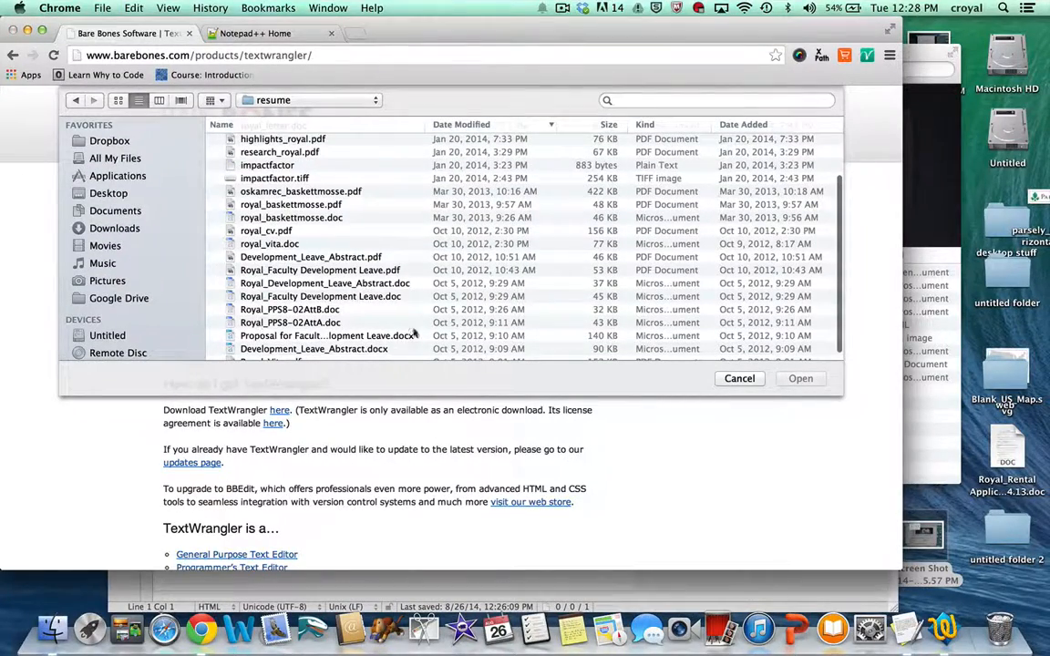
{"action": "scroll", "scroll_direction": "down", "scroll_amount": 3}
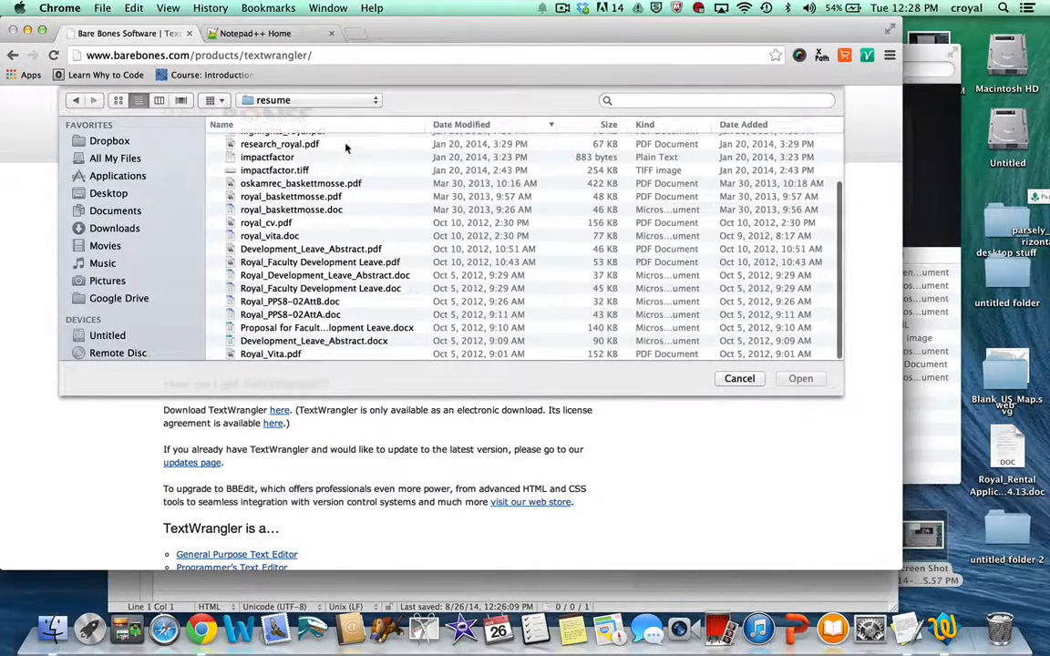
{"action": "left_click", "coordinate": [310, 100]}
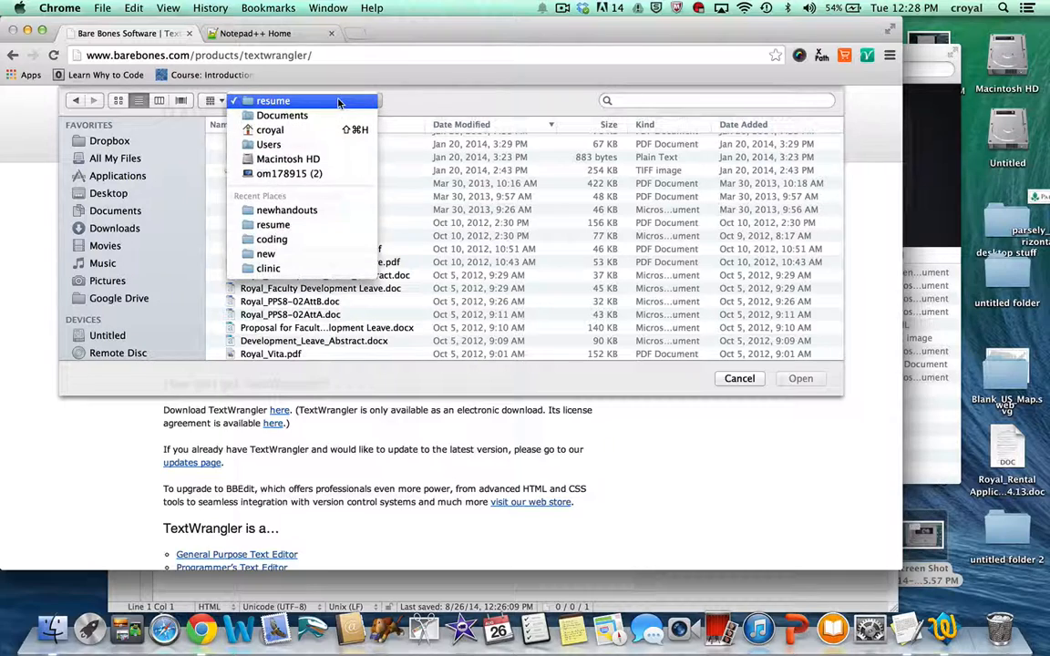
{"action": "left_click", "coordinate": [286, 210]}
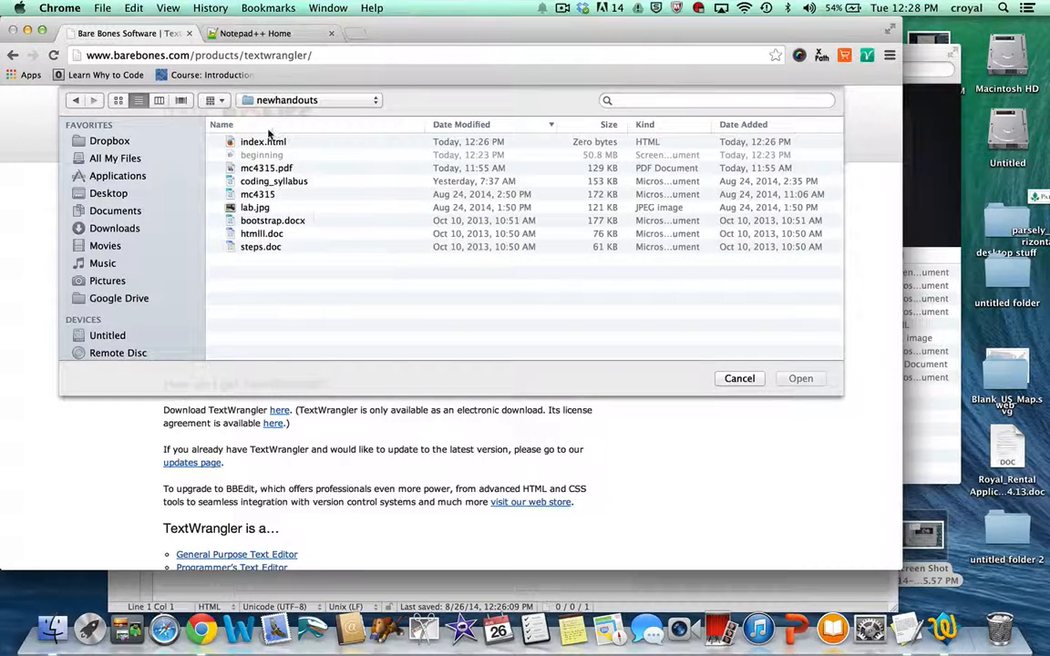
{"action": "left_click", "coordinate": [800, 377]}
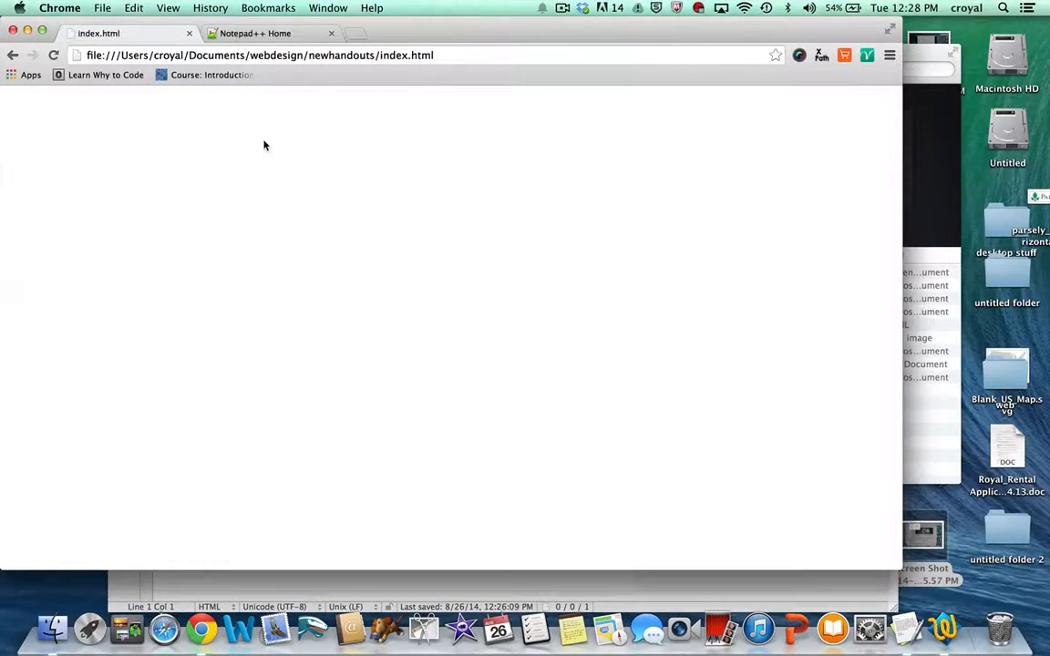
{"action": "mouse_move", "coordinate": [299, 128]}
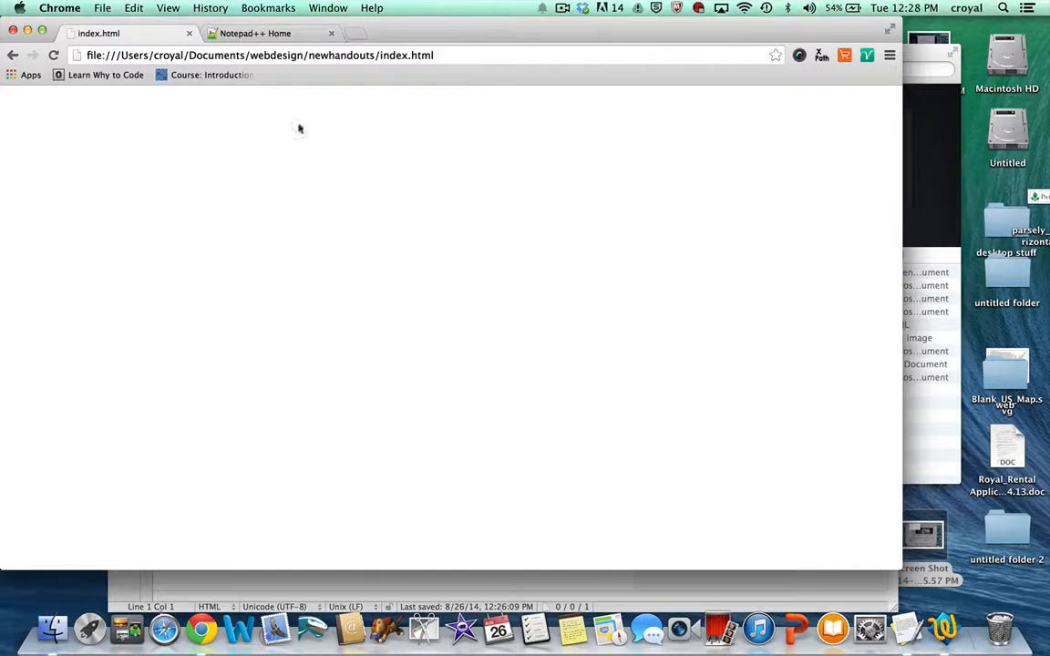
{"action": "mouse_move", "coordinate": [361, 194]}
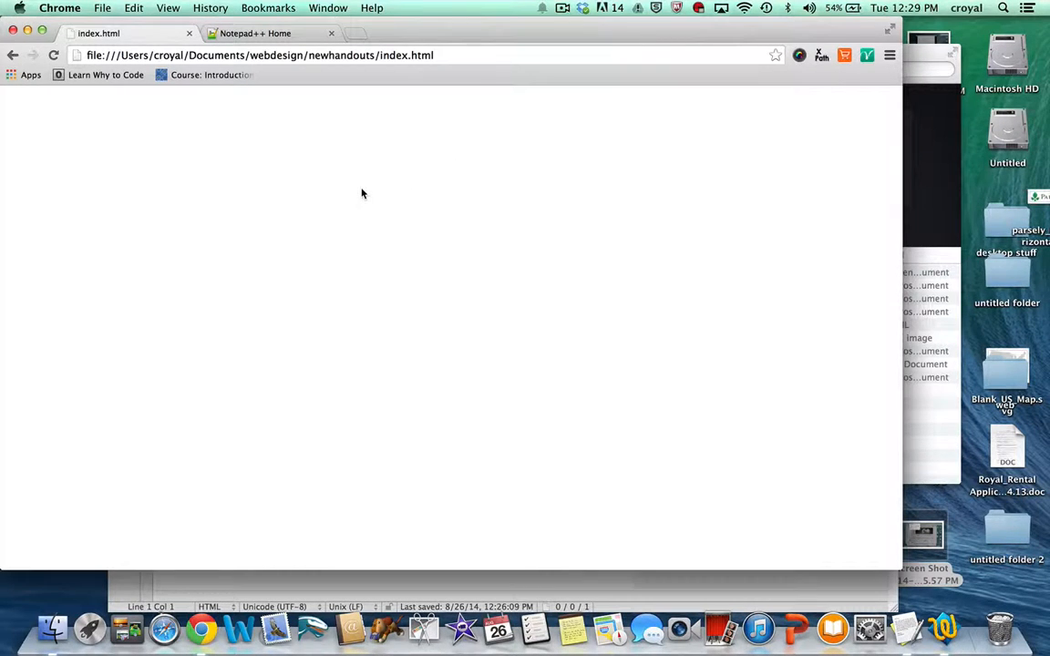